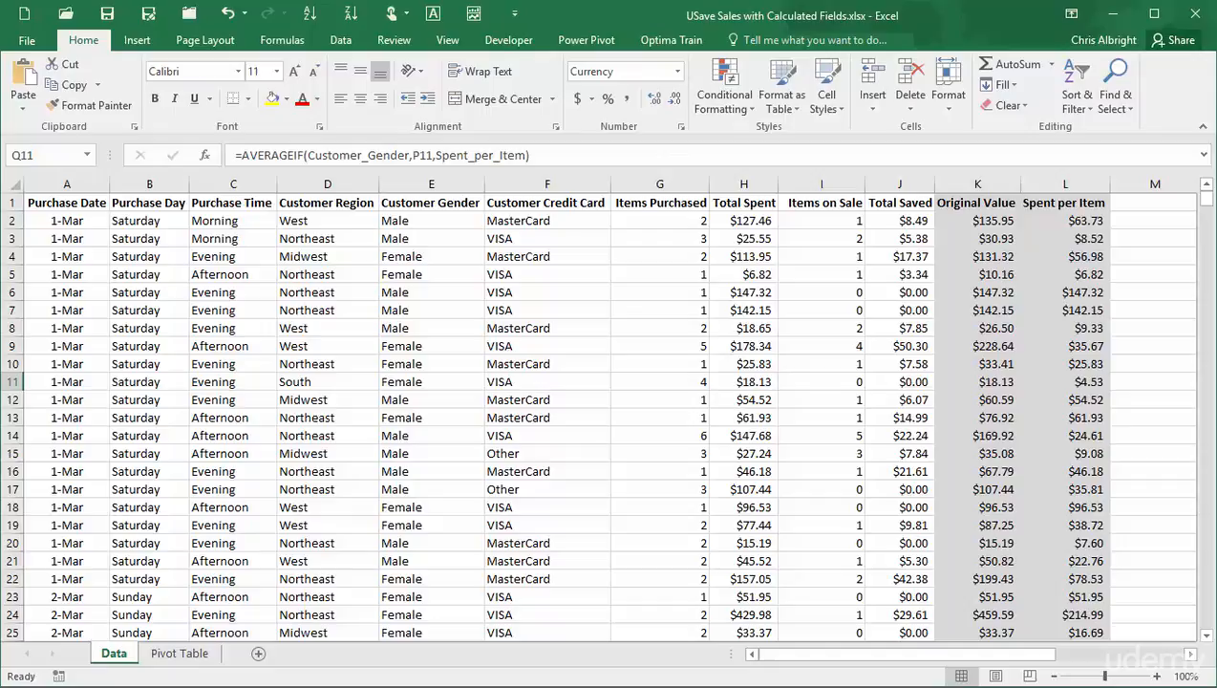
# - Review the pivot sheet, then confirm the Original Value and Spent per Item formulas unchanged on the Data sheet
pyautogui.click(179, 653)
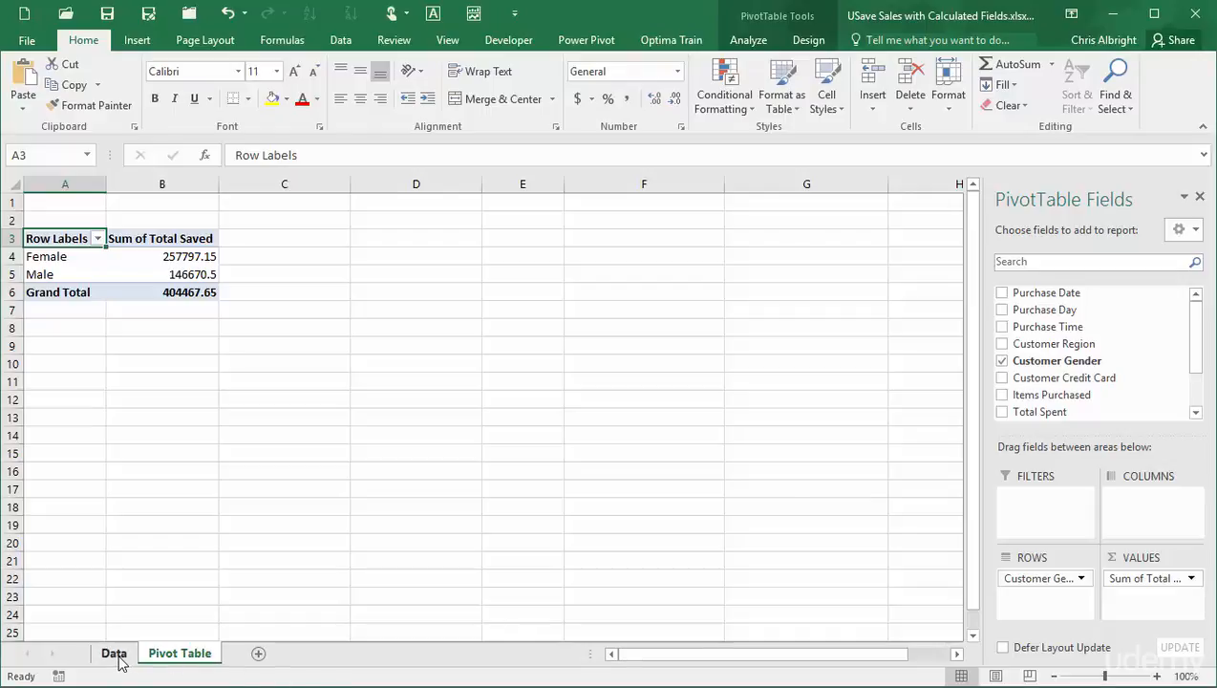
pyautogui.click(115, 654)
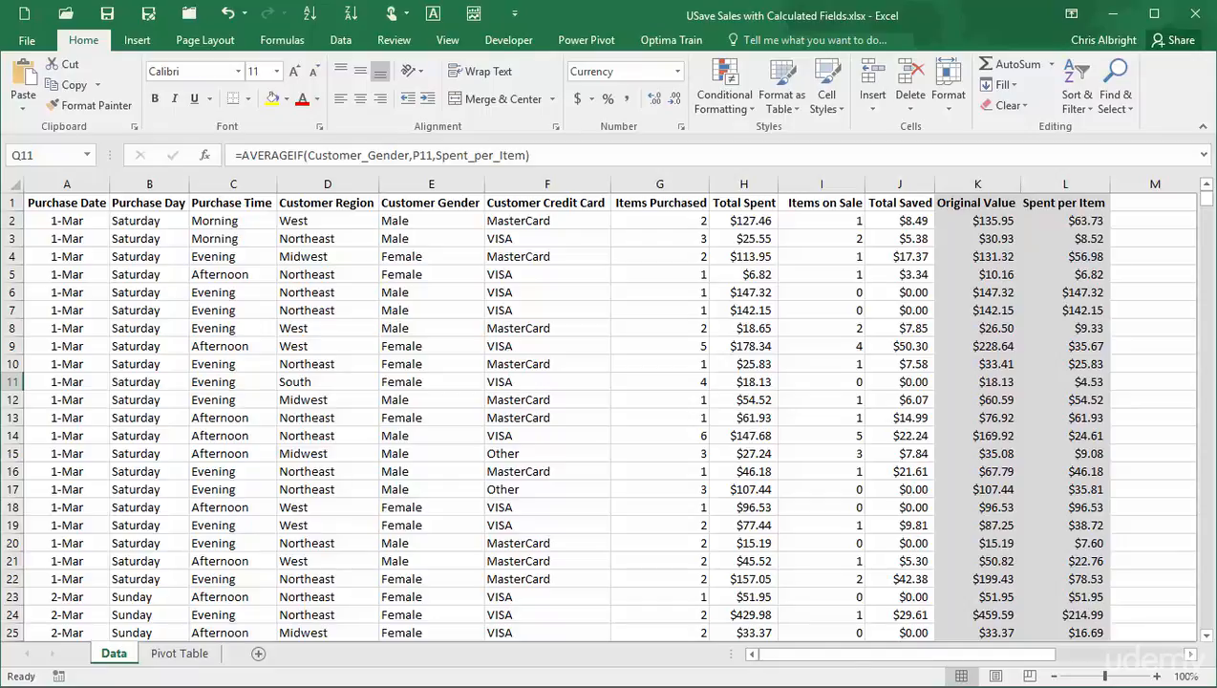
pyautogui.moveTo(991, 292)
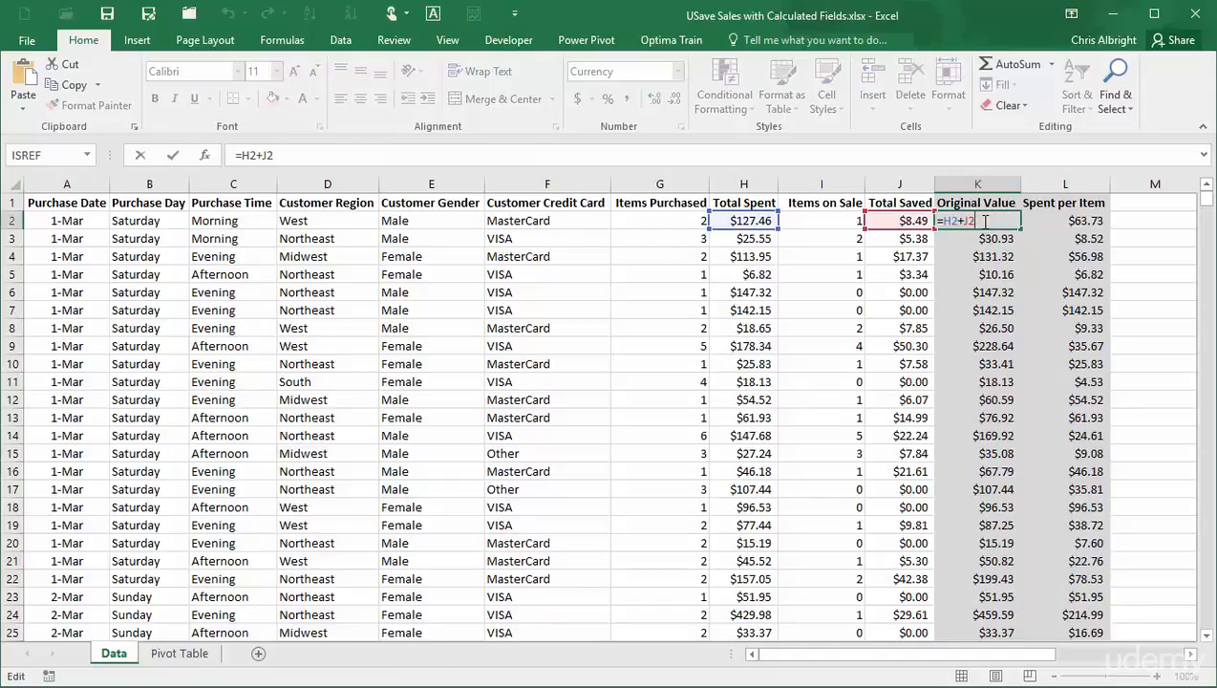
pyautogui.press('Return')
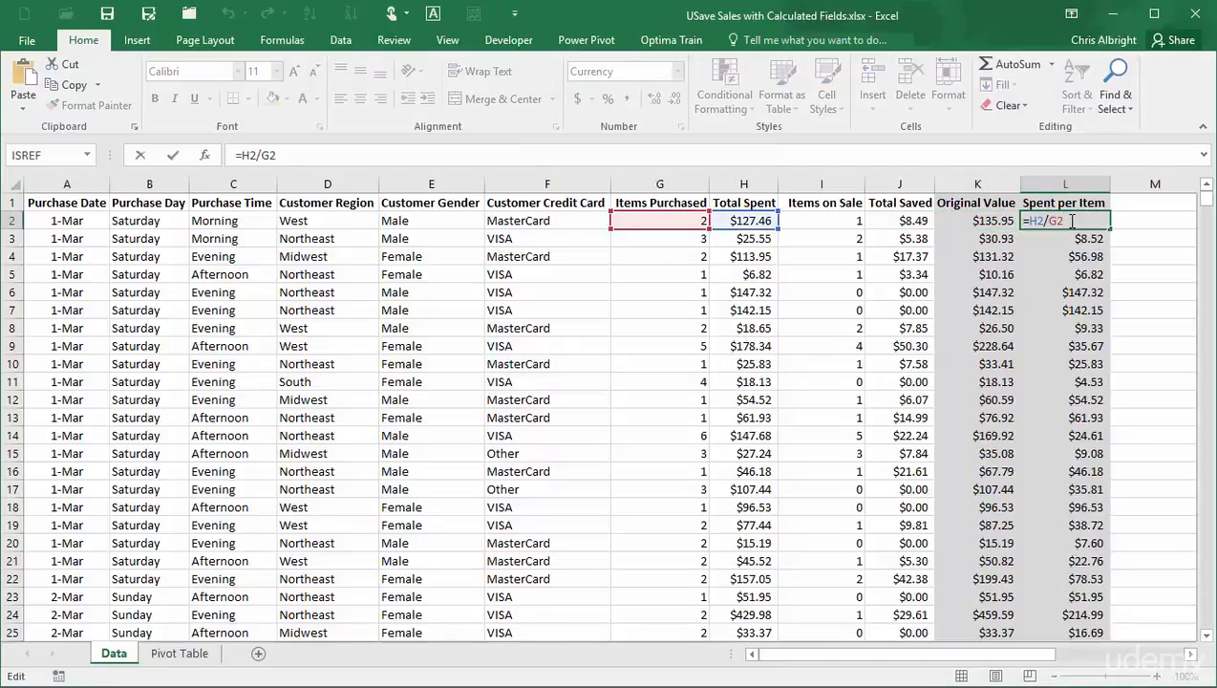
pyautogui.press('Return')
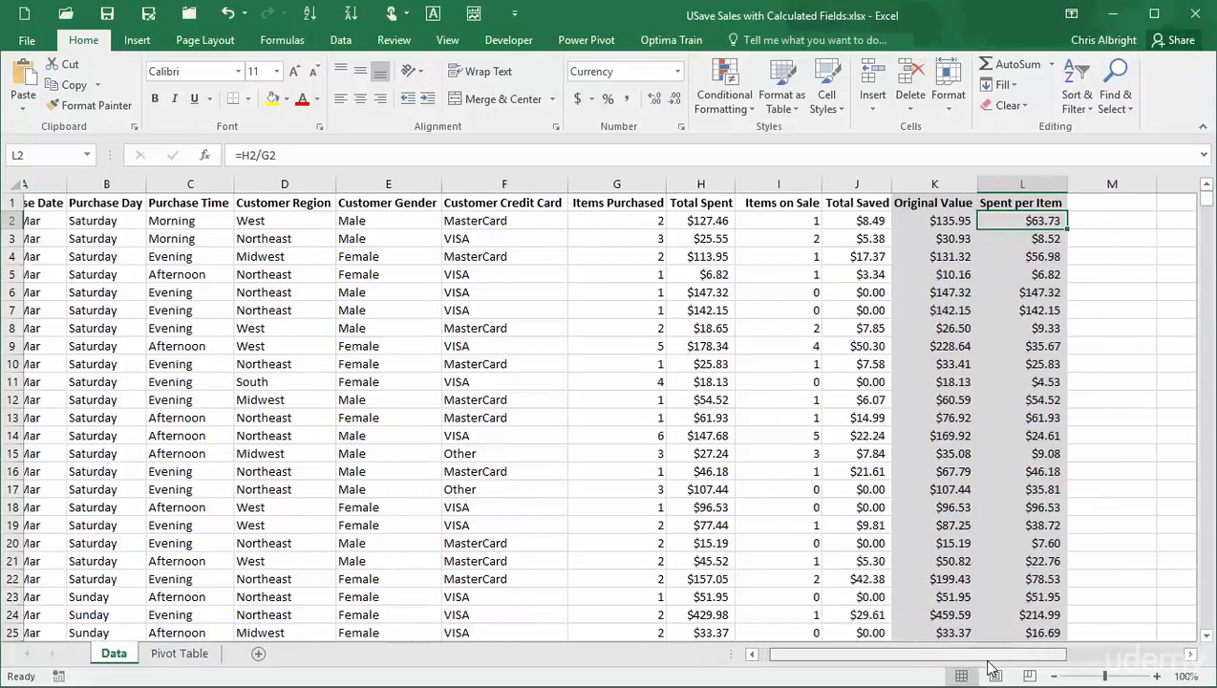
# - Enter =AVERAGEIF(Customer_Gender,P10,Spent_per_Item) in Q10, giving the female average $364.68
pyautogui.hscroll(3)
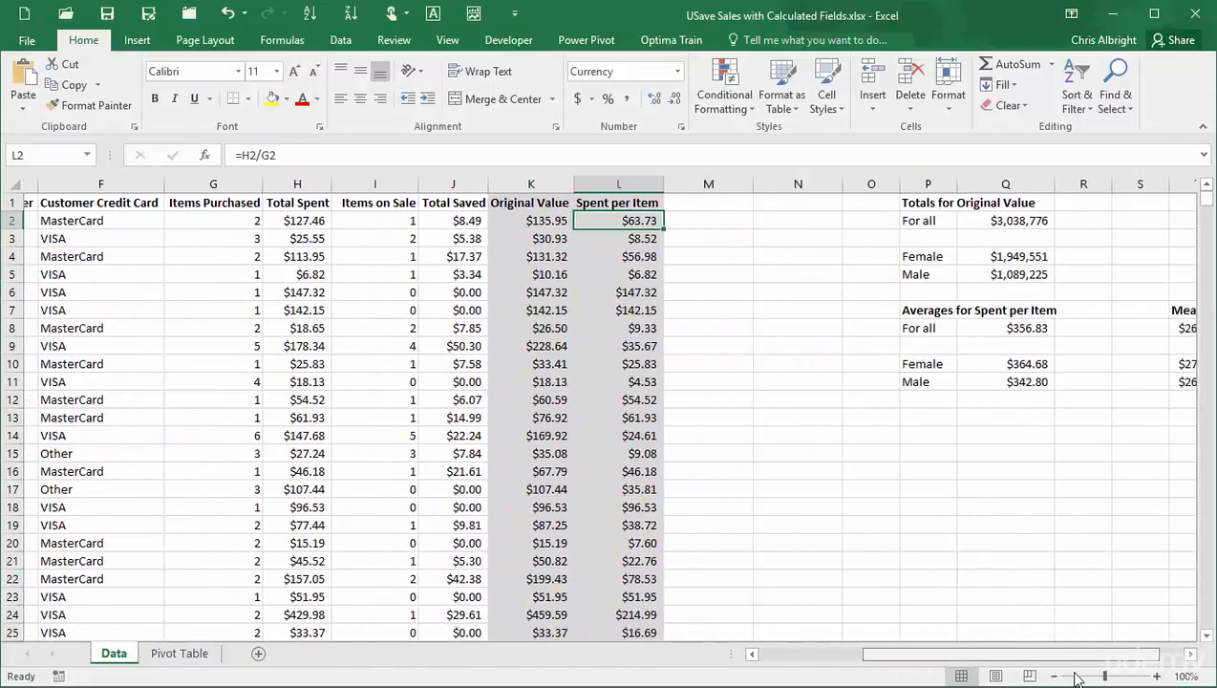
pyautogui.hscroll(3)
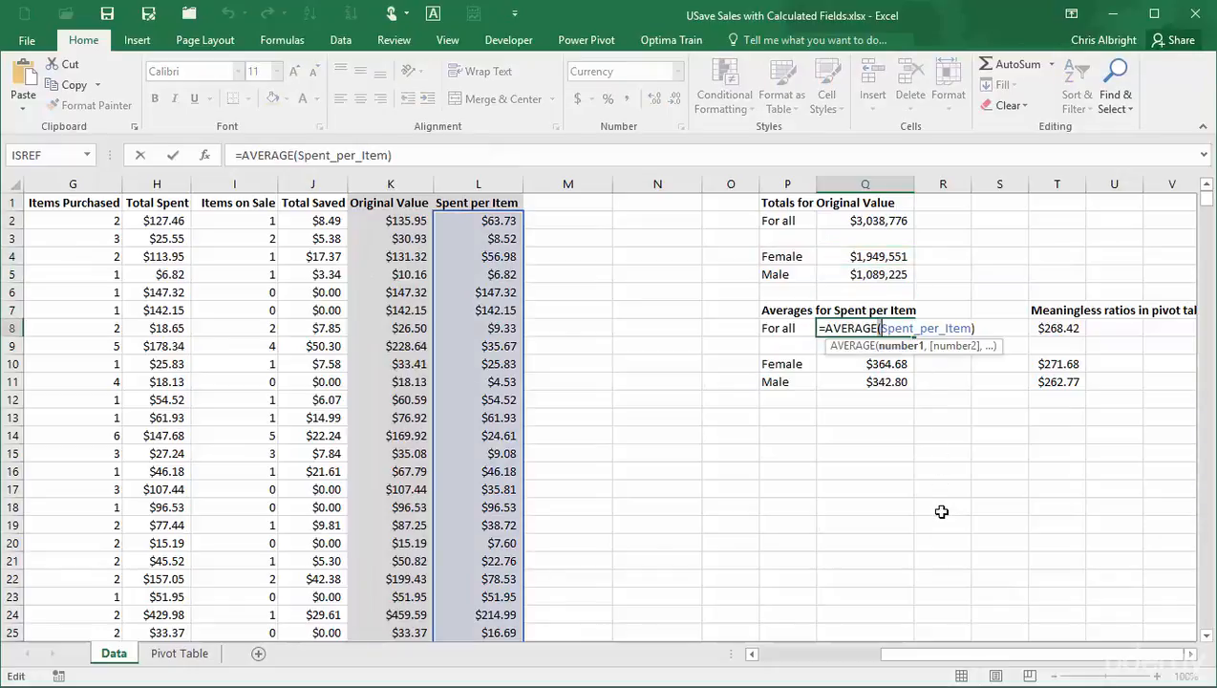
pyautogui.write('=AVERAGEIF(Customer_Gender,P10,Spent_per_Item)')
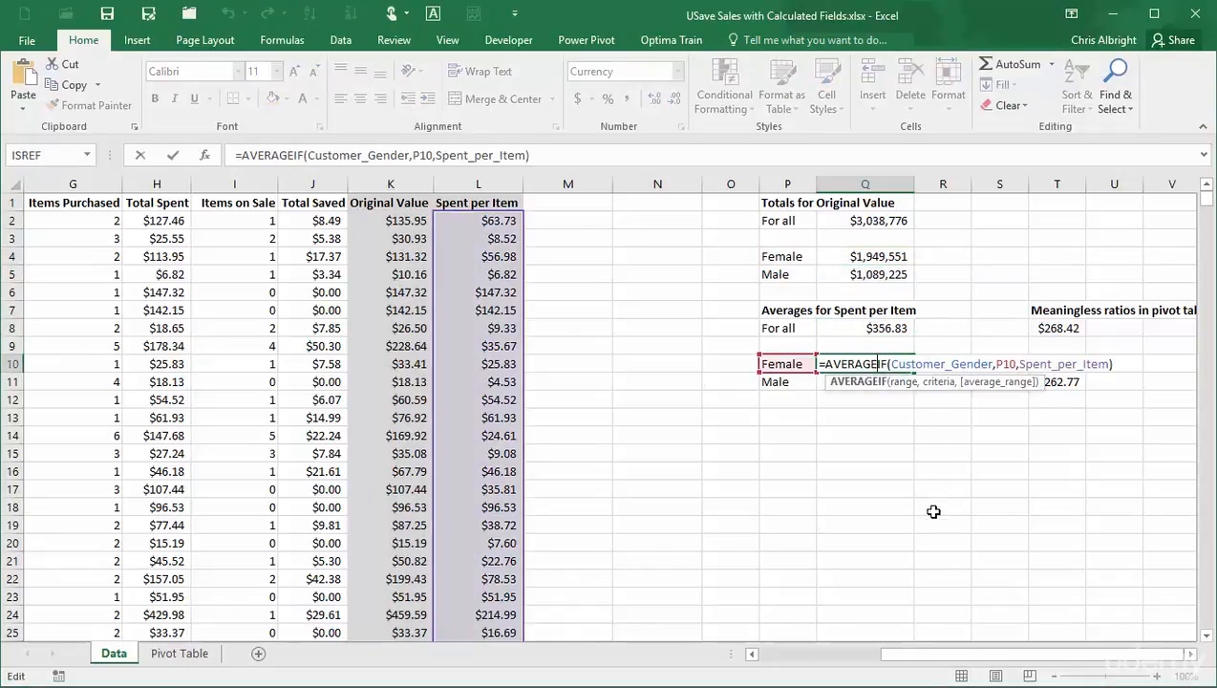
pyautogui.press('Return')
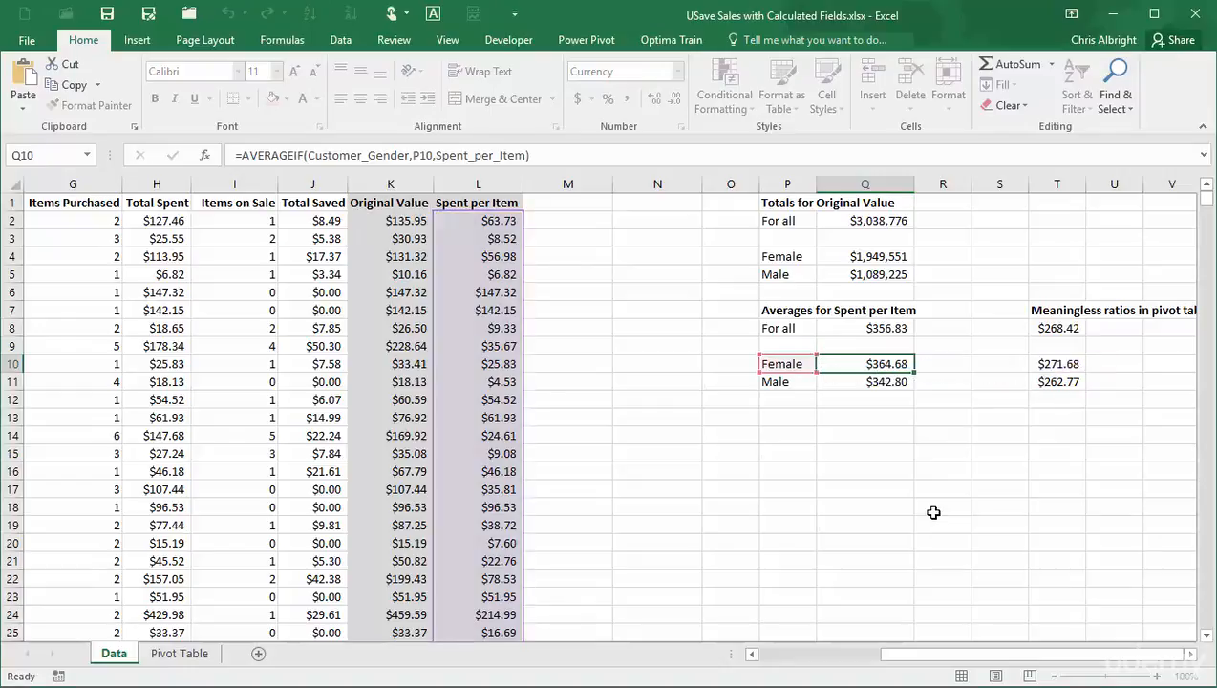
pyautogui.click(179, 654)
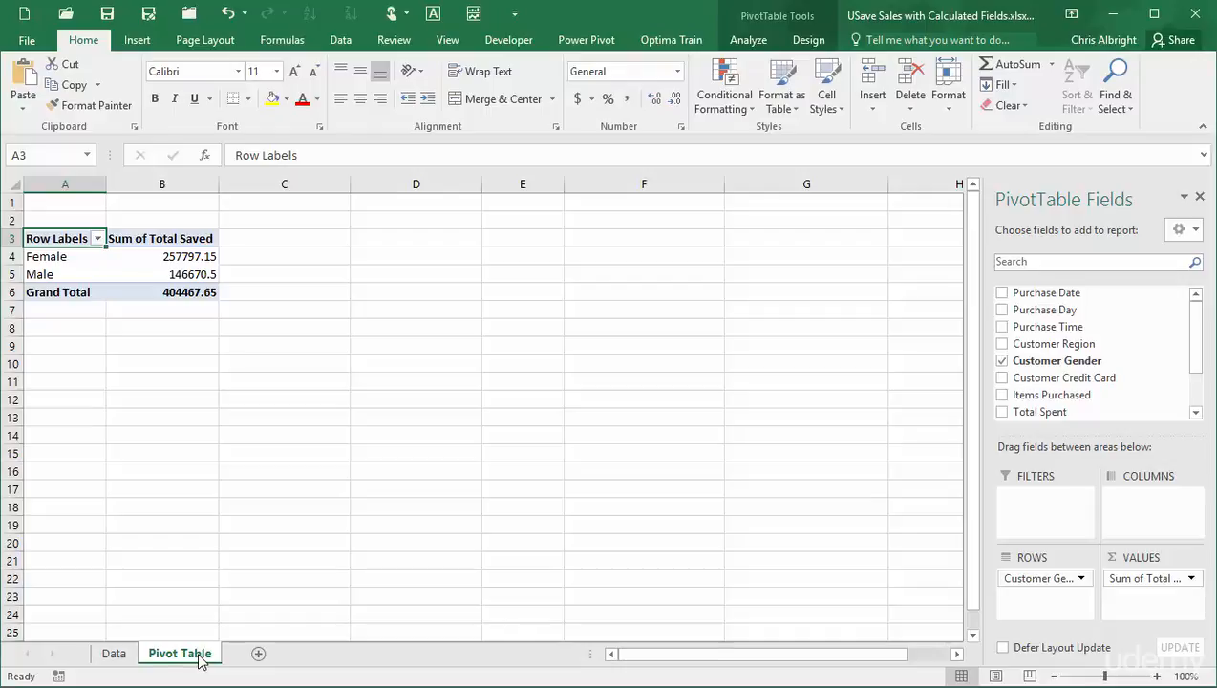
pyautogui.moveTo(240, 615)
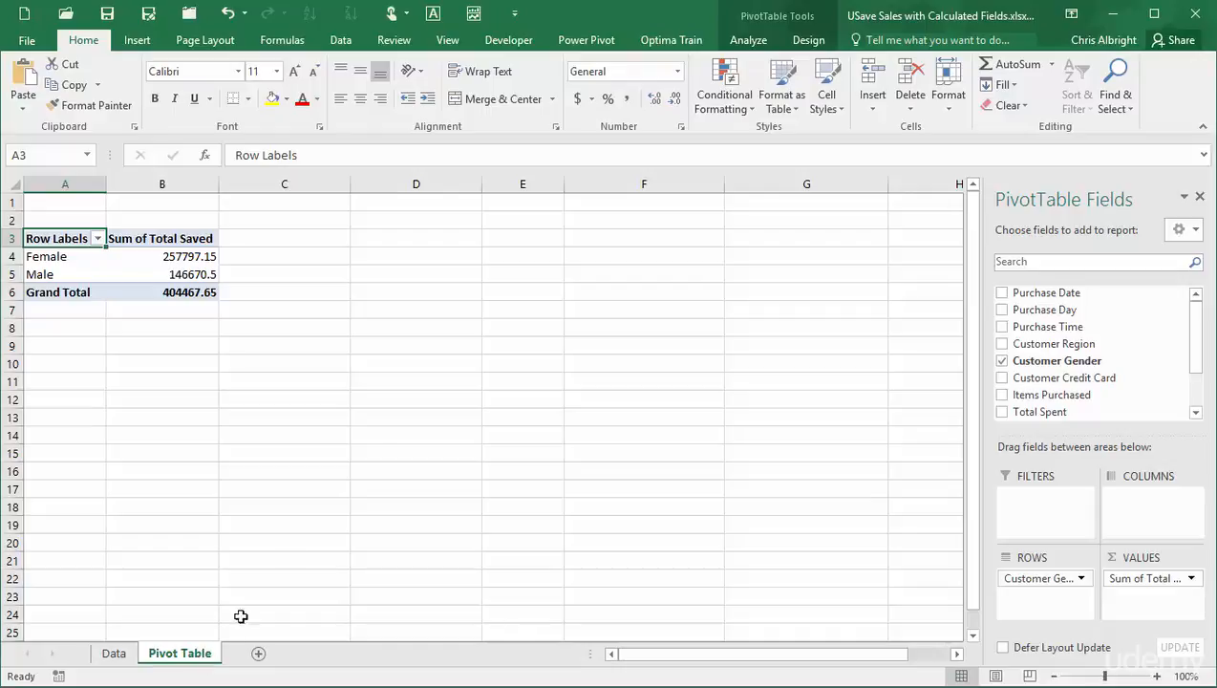
# - Bring up Insert Calculated Field via Analyze > Fields, Items & Sets > Calculated Field
pyautogui.click(750, 40)
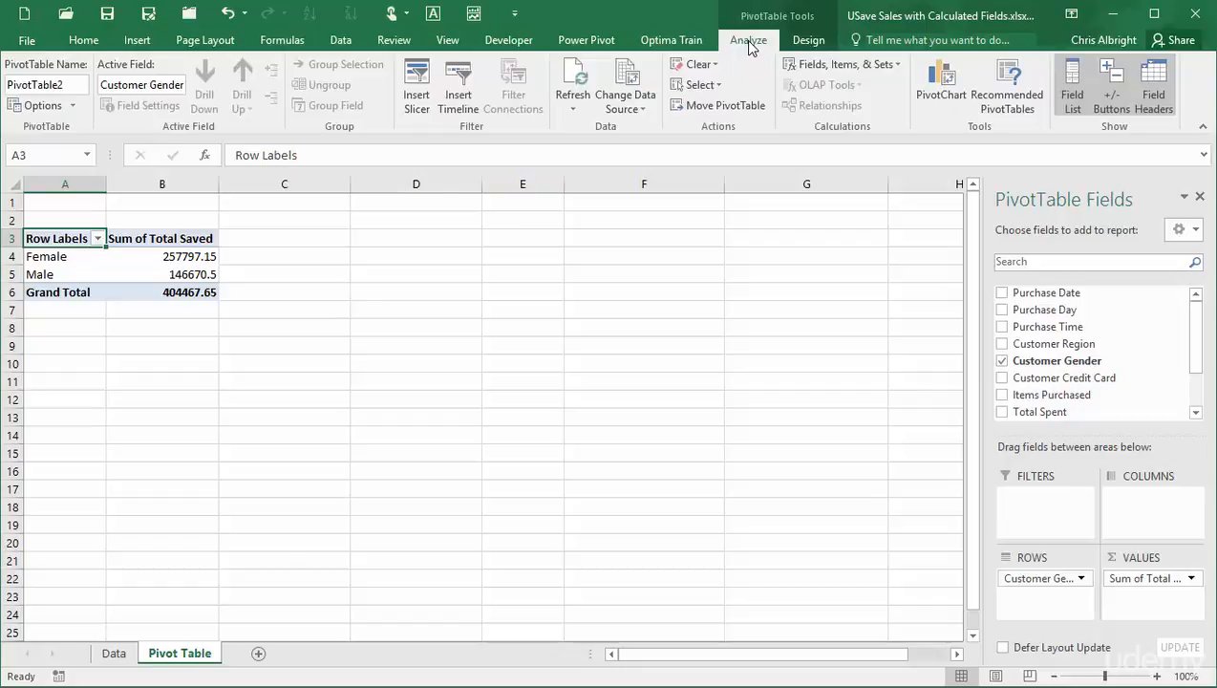
pyautogui.click(842, 65)
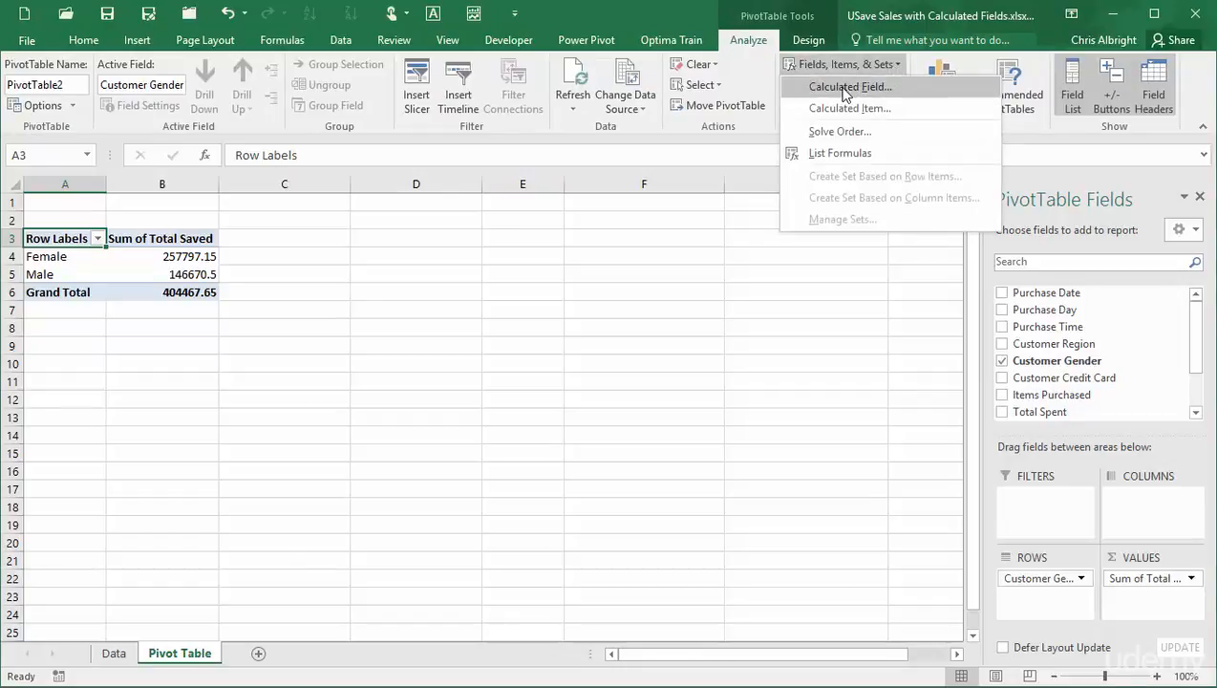
pyautogui.click(848, 86)
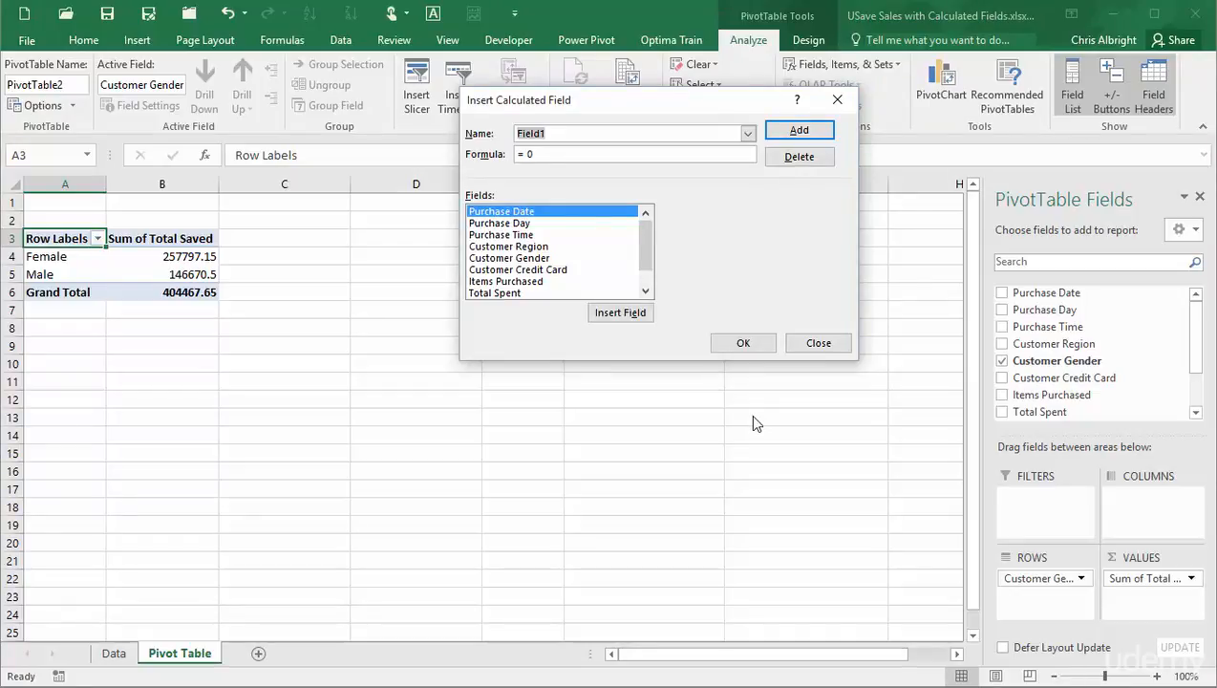
# - Name the field Original Value, build Total Spent minus Total Saved, and add it
pyautogui.click(631, 134)
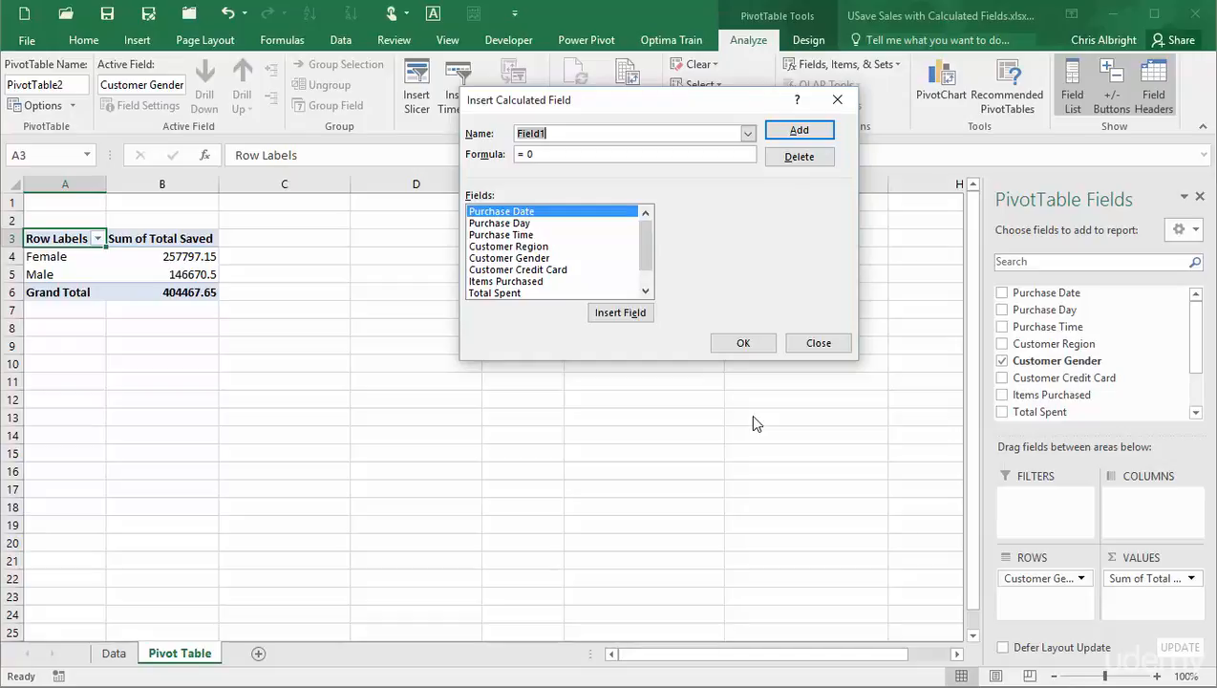
pyautogui.moveTo(646, 149)
pyautogui.write('O')
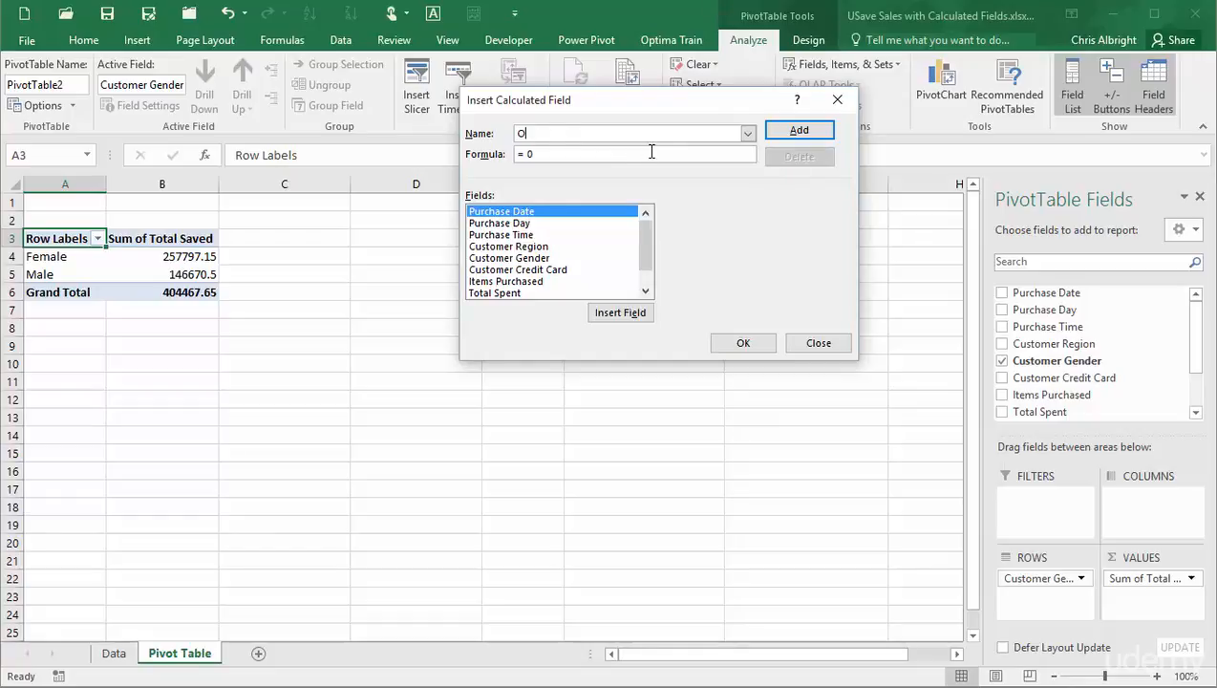
pyautogui.write('riginal Value')
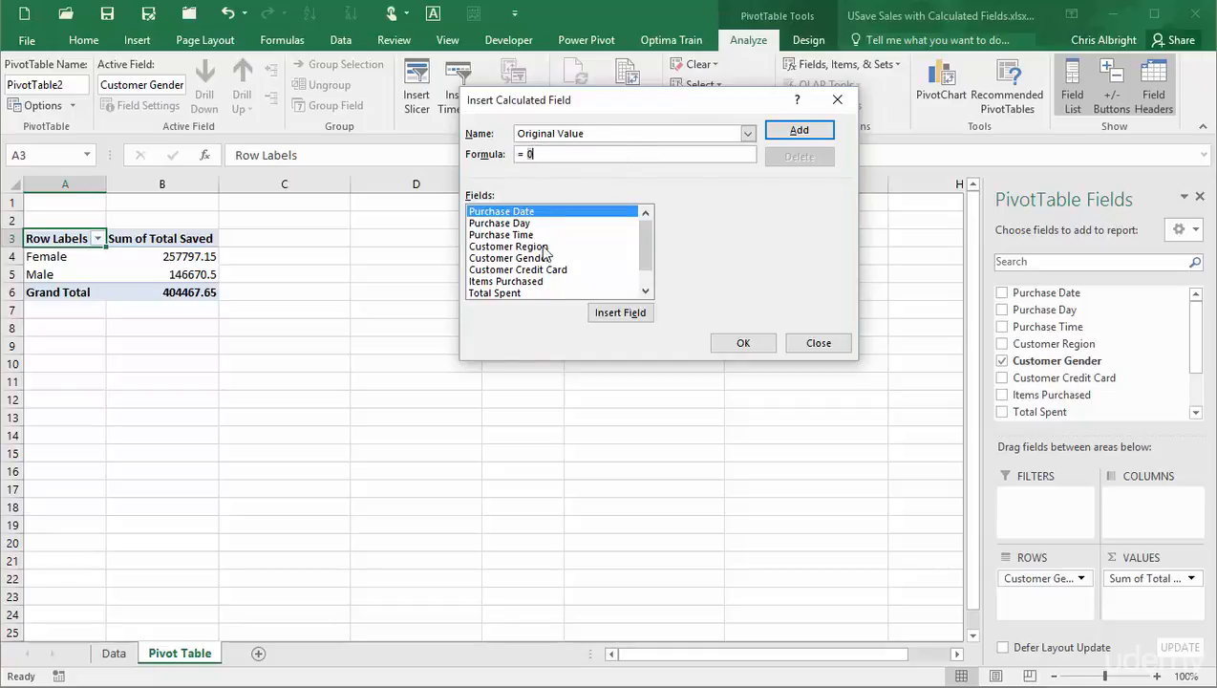
pyautogui.doubleClick(493, 292)
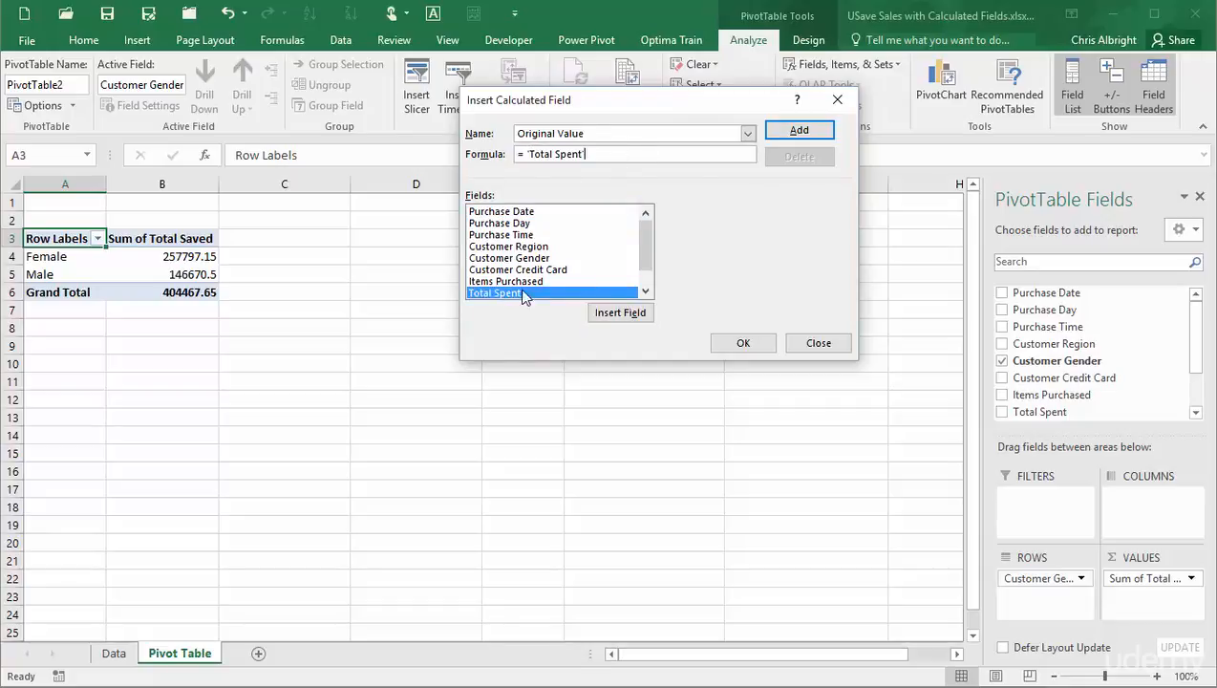
pyautogui.write('-')
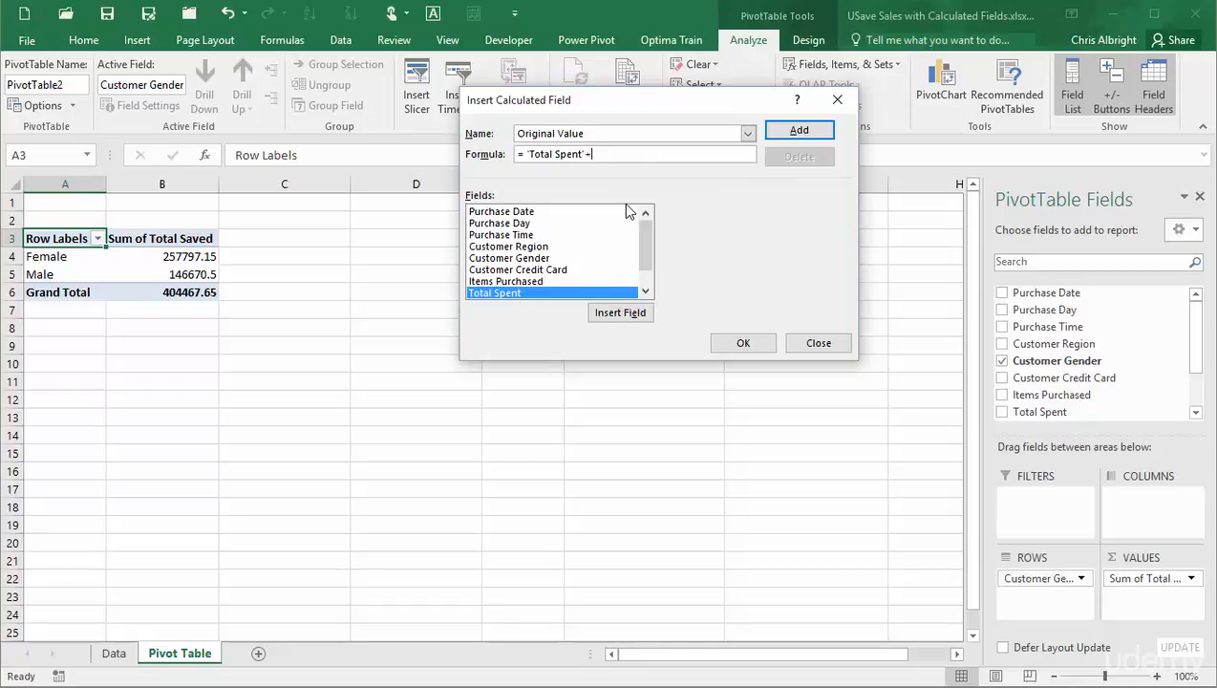
pyautogui.scroll(-3)
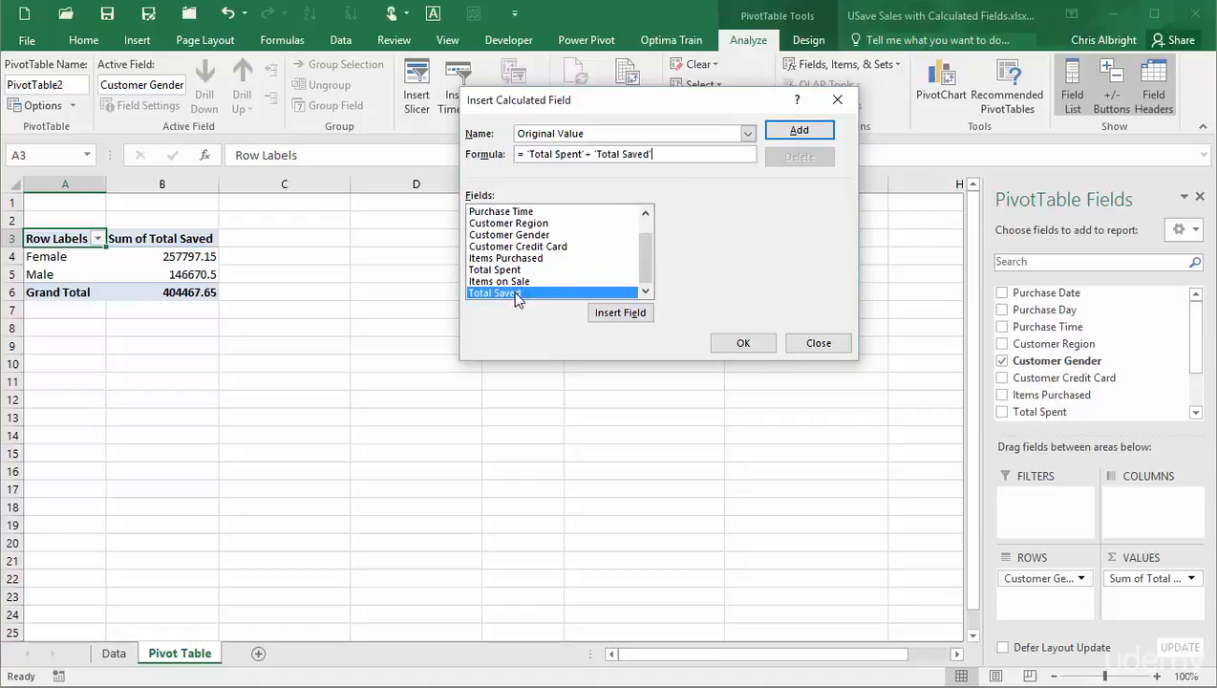
pyautogui.click(799, 130)
pyautogui.write('Spent p')
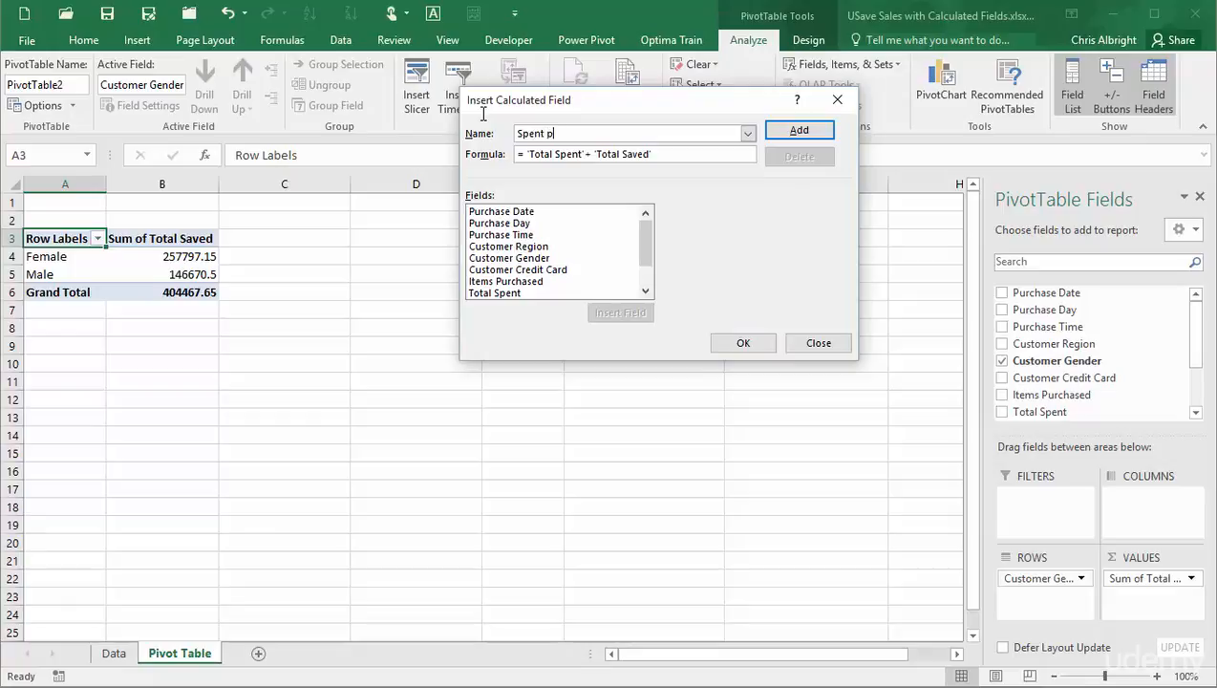
# - Name the field Spent per Item and build ='Total Spent'/'Items Purchased' with Insert Field
pyautogui.write('er Item')
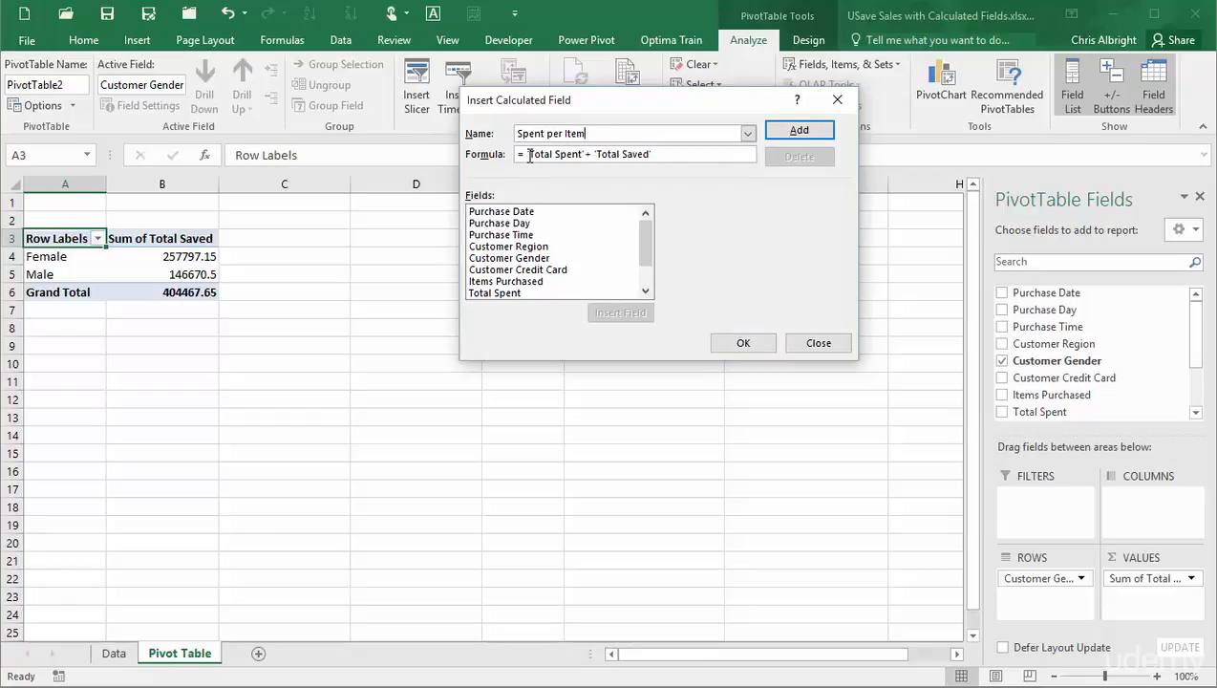
pyautogui.click(493, 292)
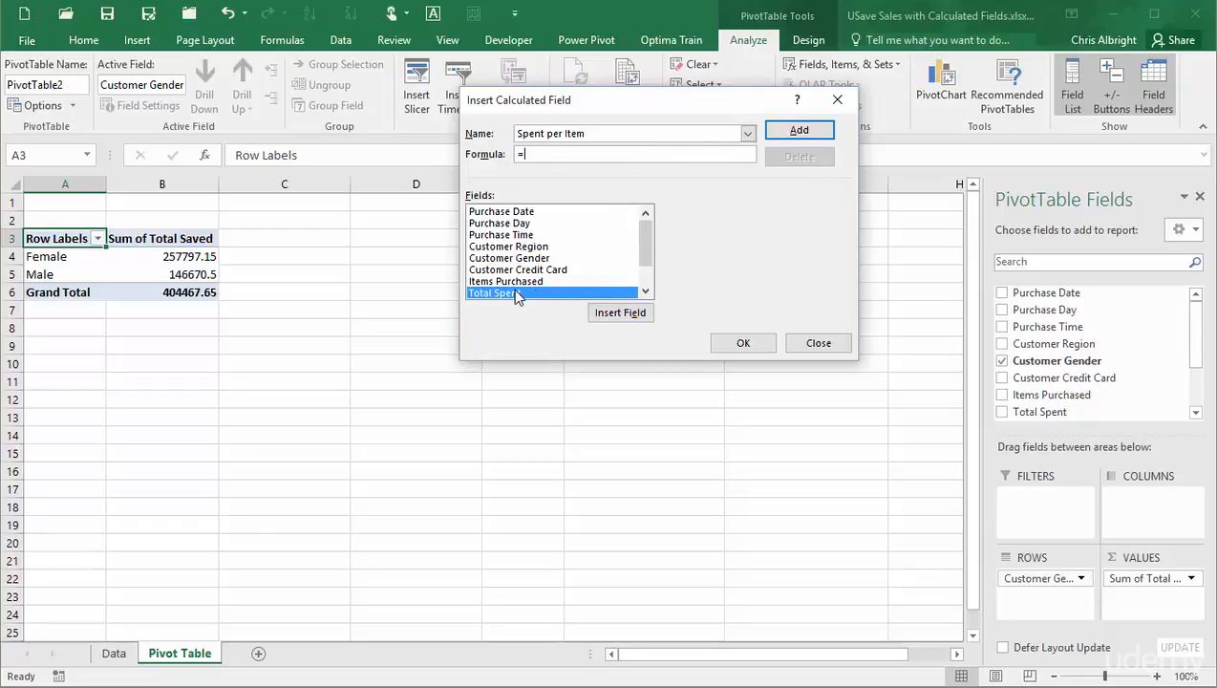
pyautogui.click(619, 313)
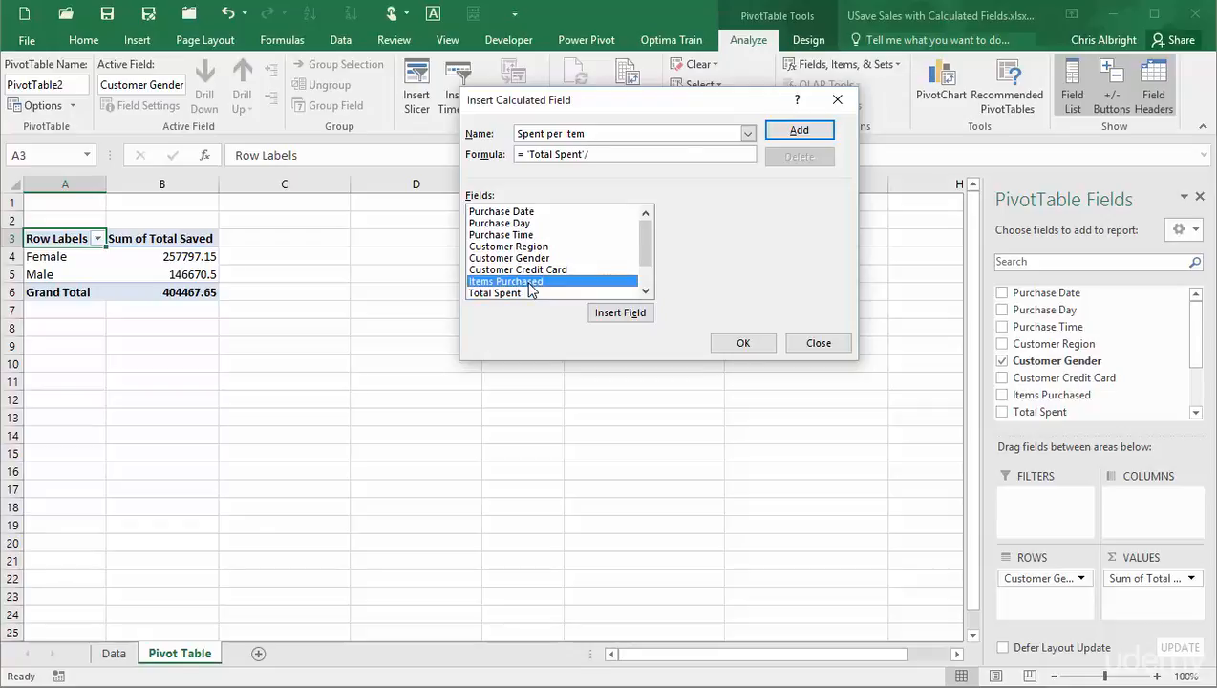
pyautogui.click(619, 313)
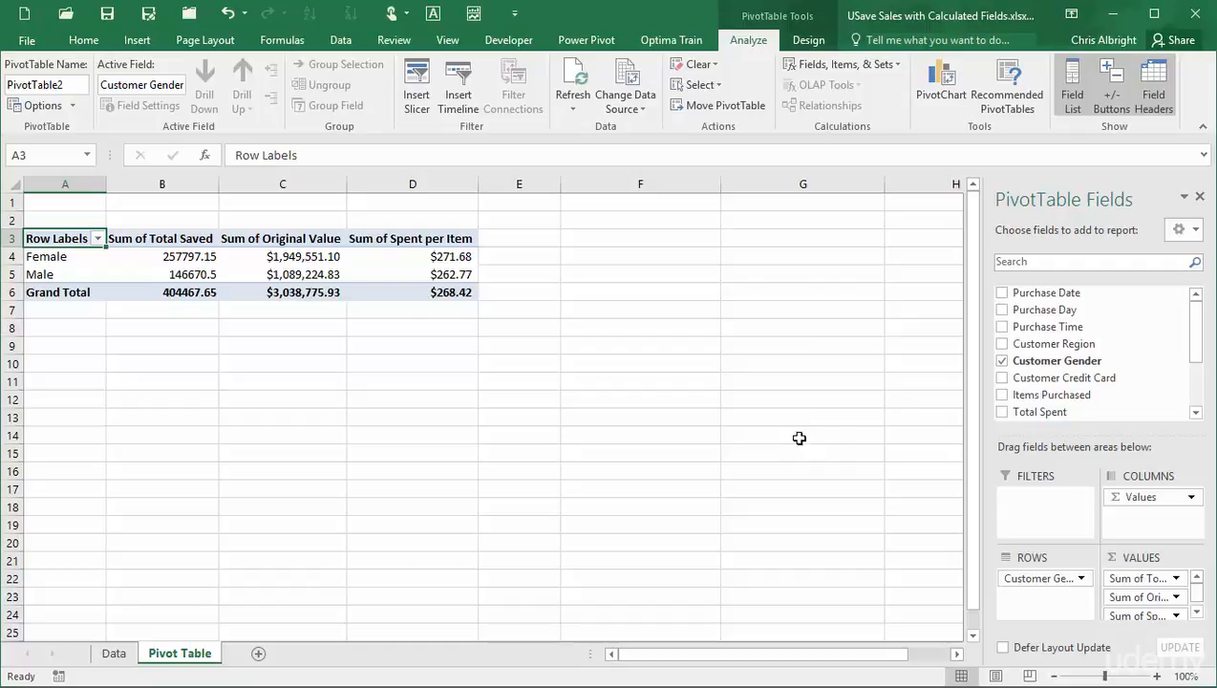
# - Reopen the calculated field definitions and close the dialog
pyautogui.click(845, 65)
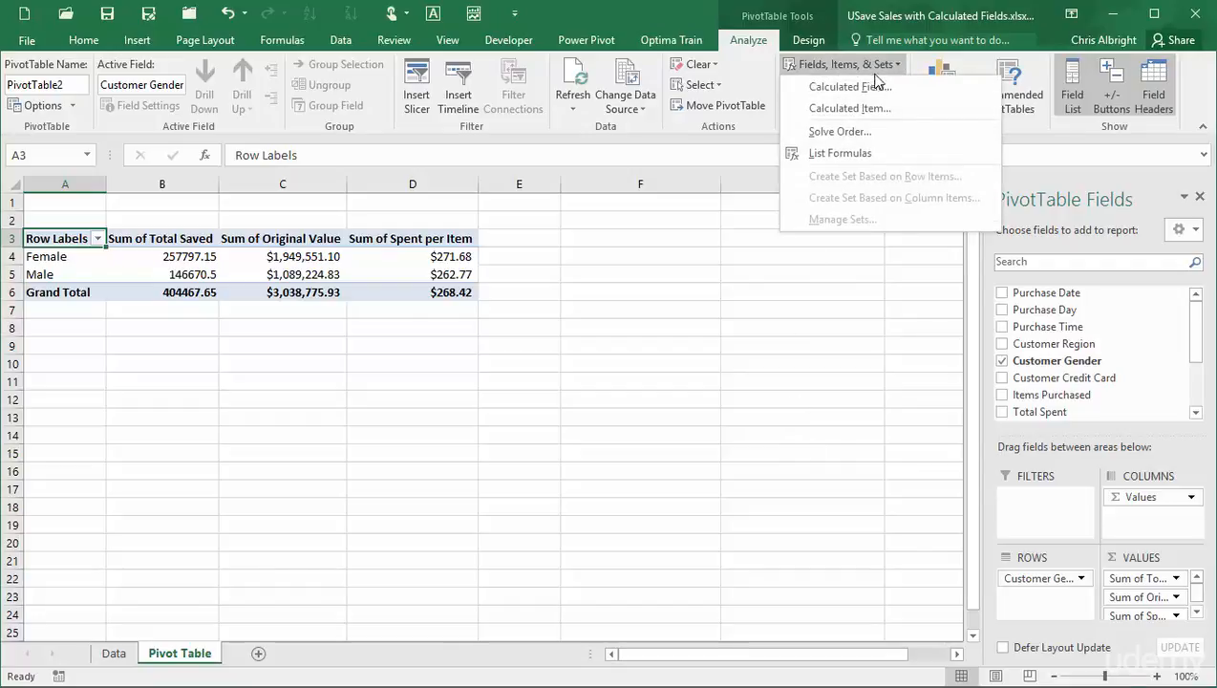
pyautogui.click(849, 86)
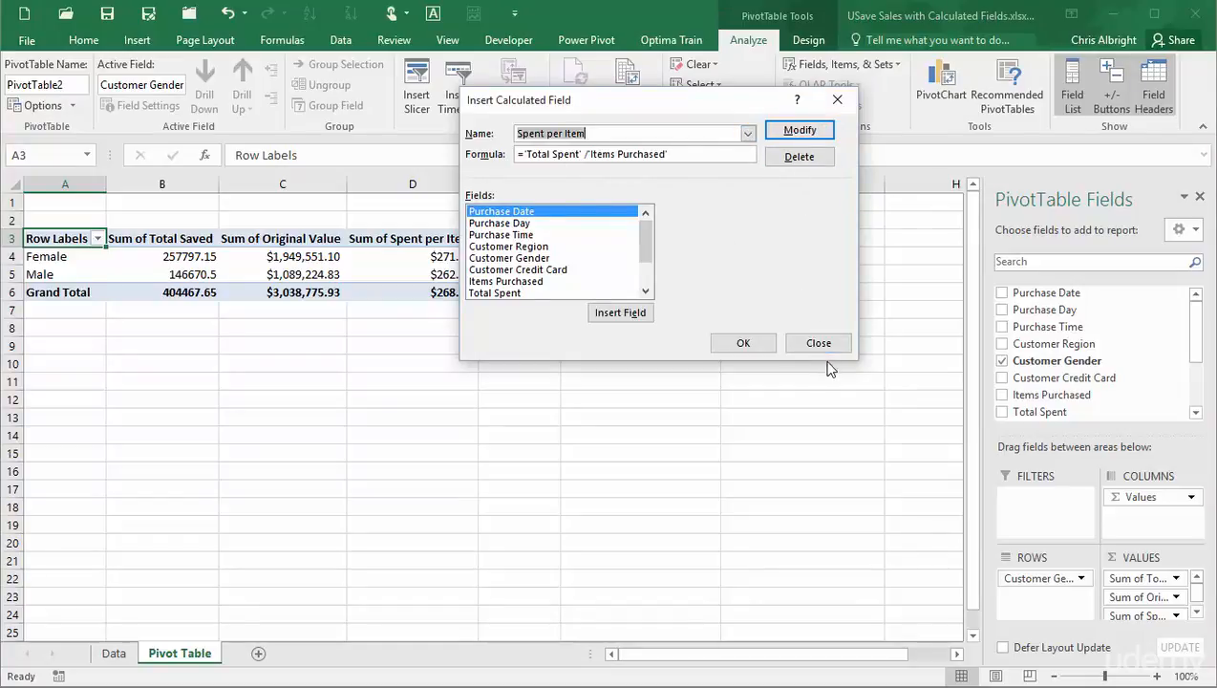
pyautogui.click(744, 342)
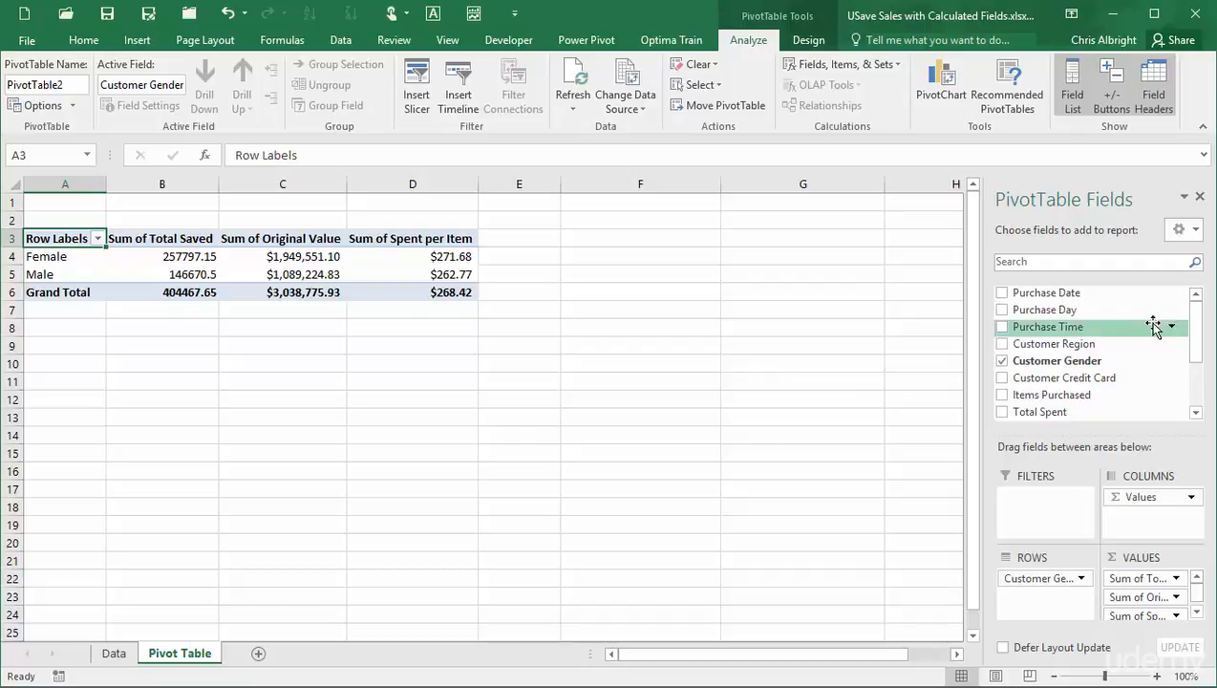
# - Remove Sum of Spent per Item and Total Saved from the pivot Values area
pyautogui.scroll(-3)
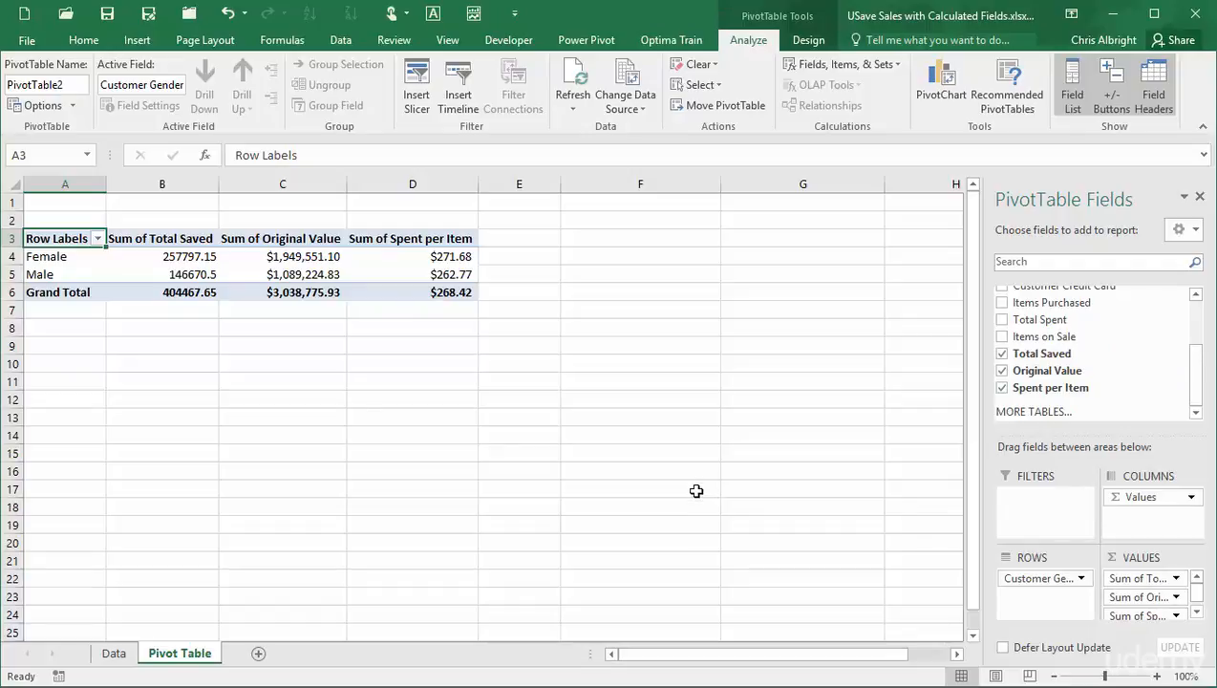
pyautogui.moveTo(986, 595)
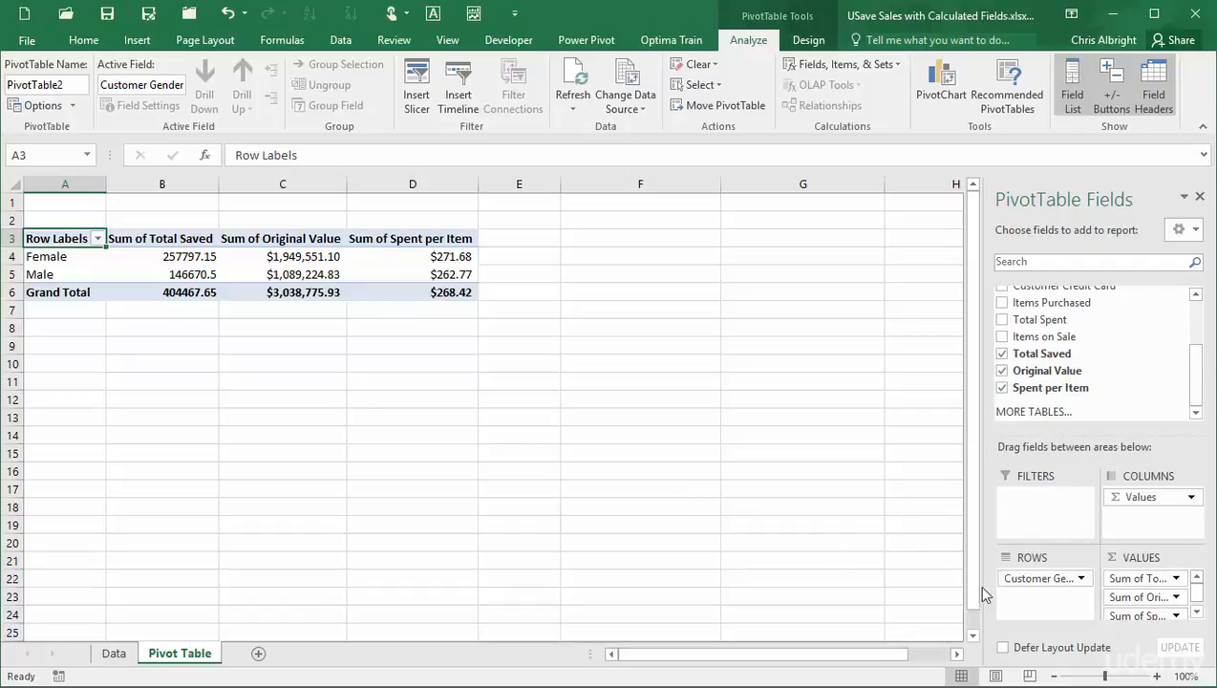
pyautogui.moveTo(1137, 615); pyautogui.dragTo(688, 533)
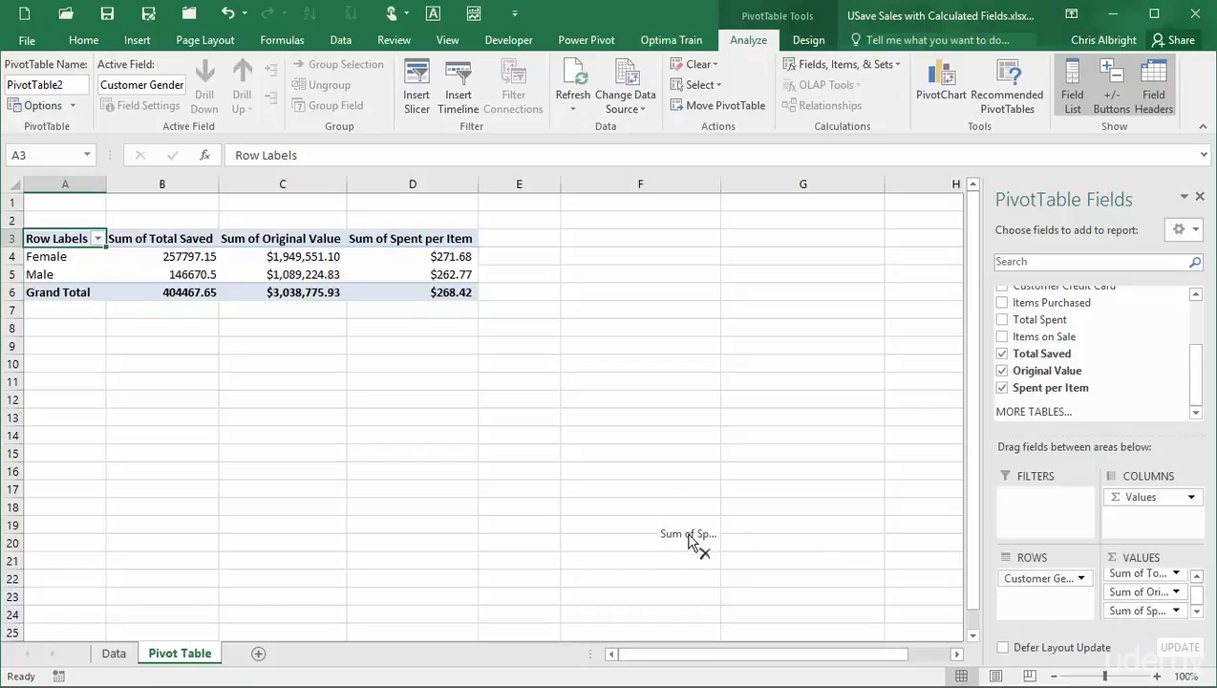
pyautogui.click(1001, 351)
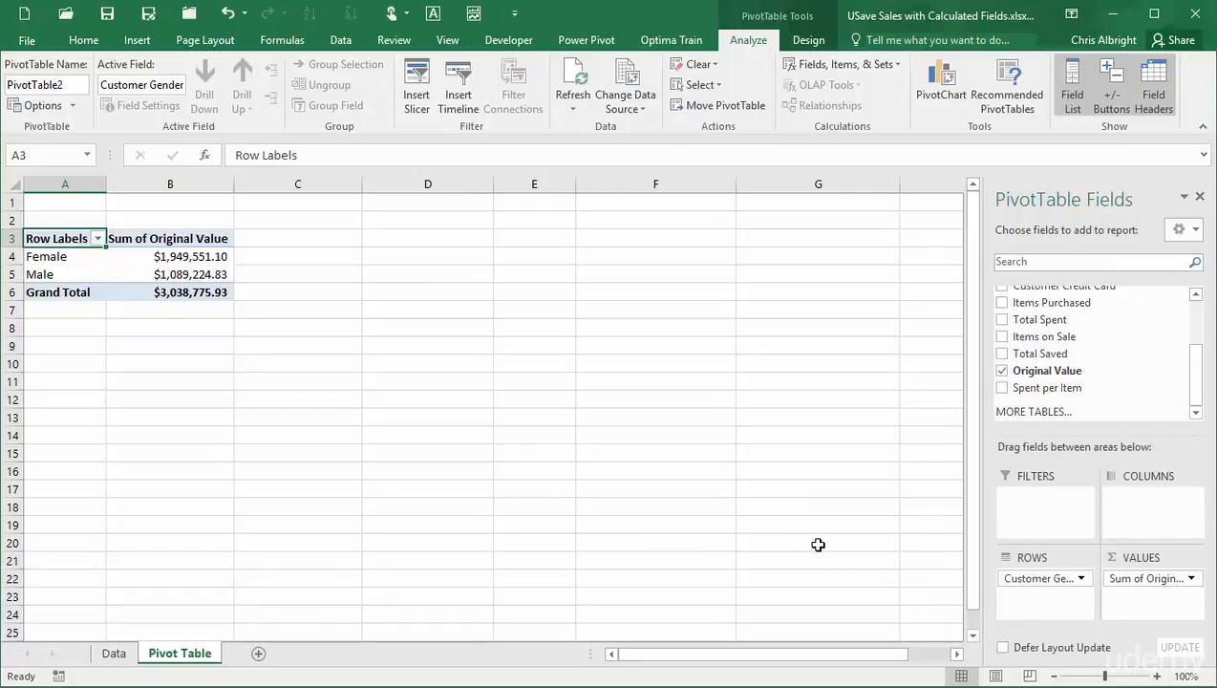
pyautogui.moveTo(218, 237)
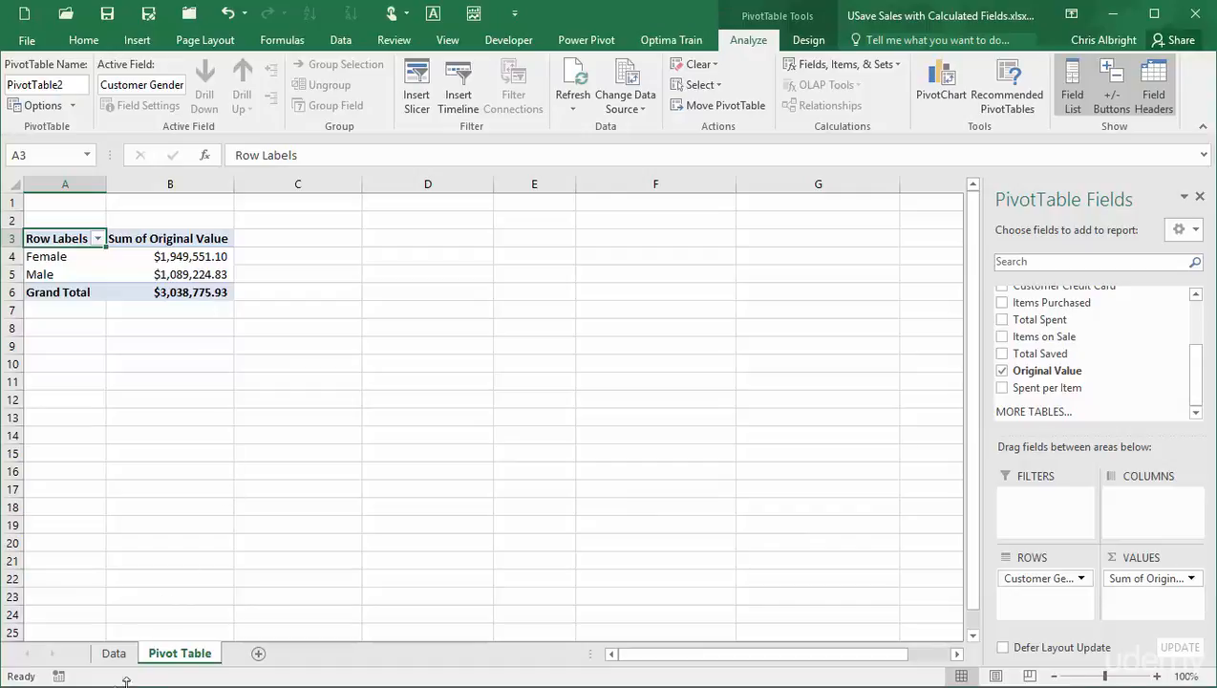
# - Compare the pivot's Sum of Original Value by gender with the Data sheet totals and return
pyautogui.click(115, 654)
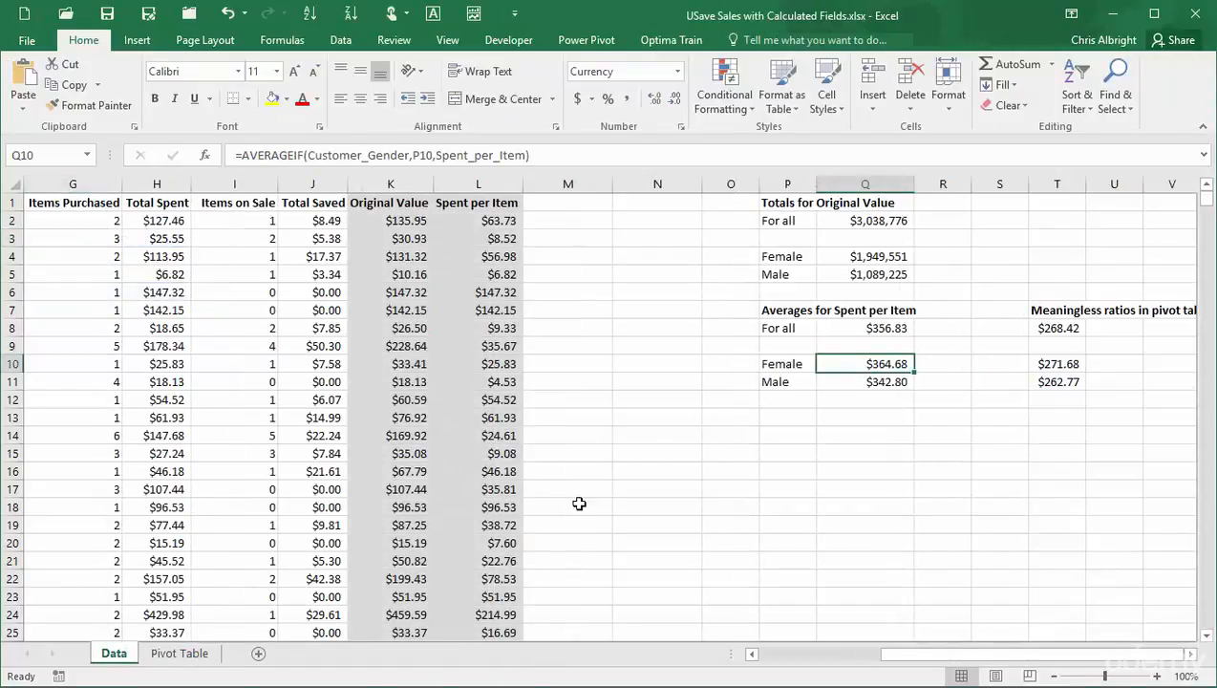
pyautogui.moveTo(845, 222)
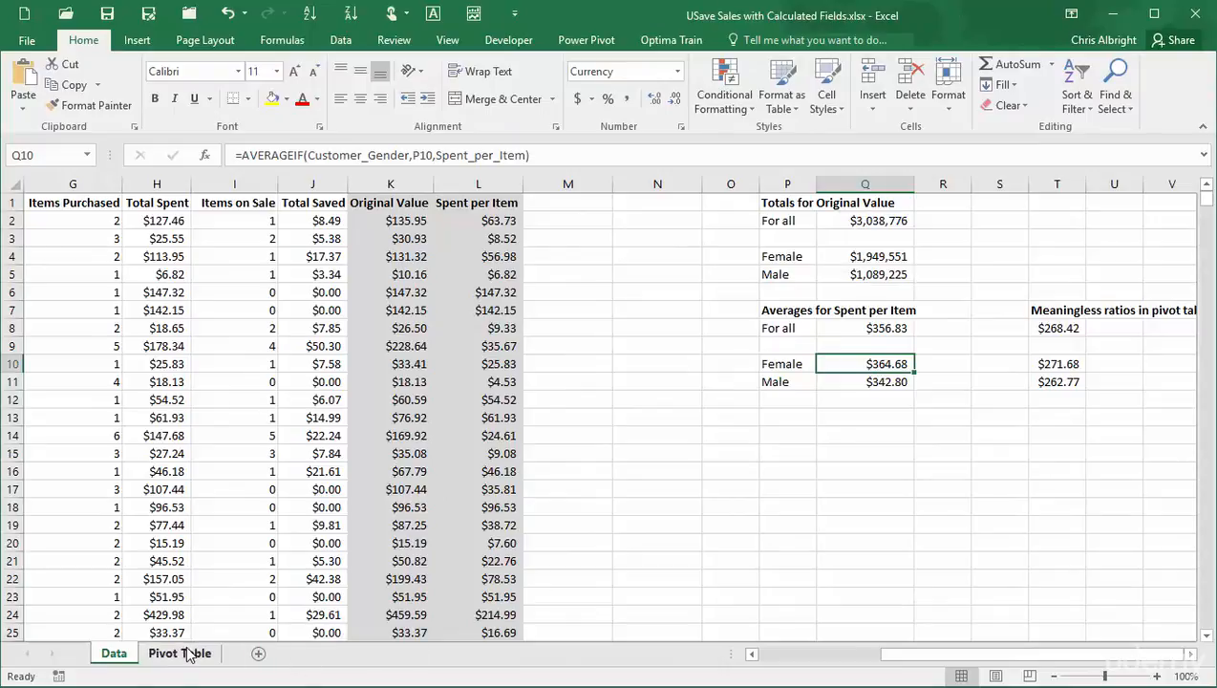
pyautogui.click(179, 654)
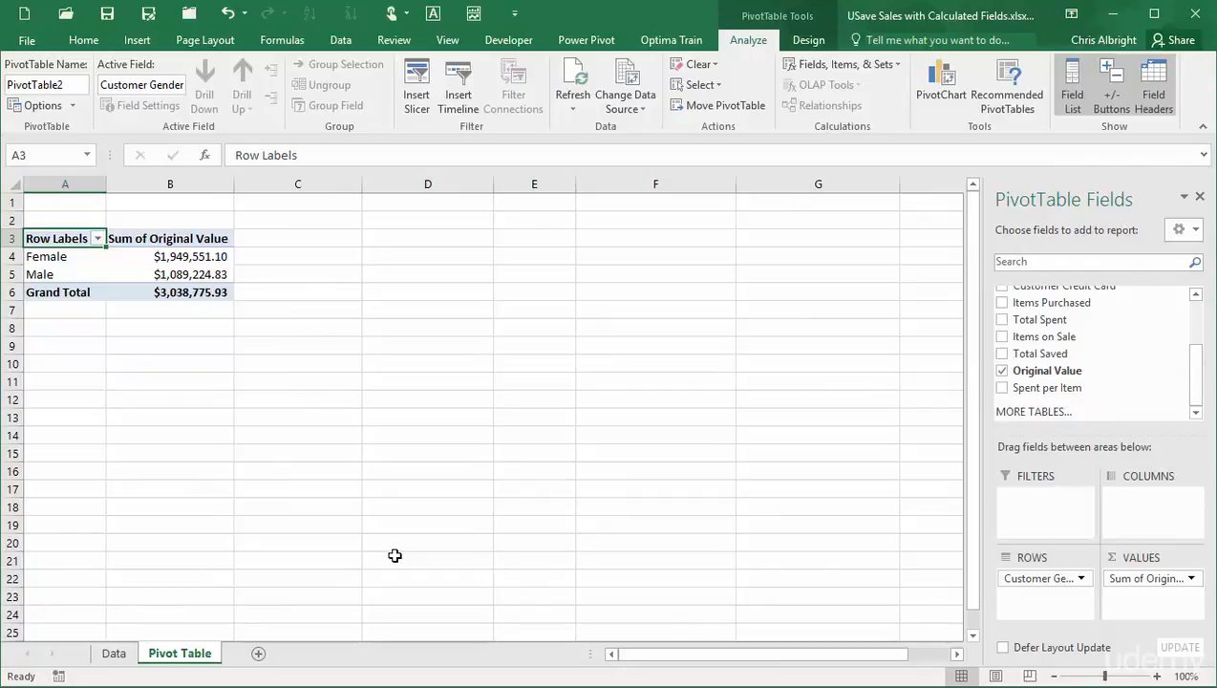
pyautogui.moveTo(1154, 577)
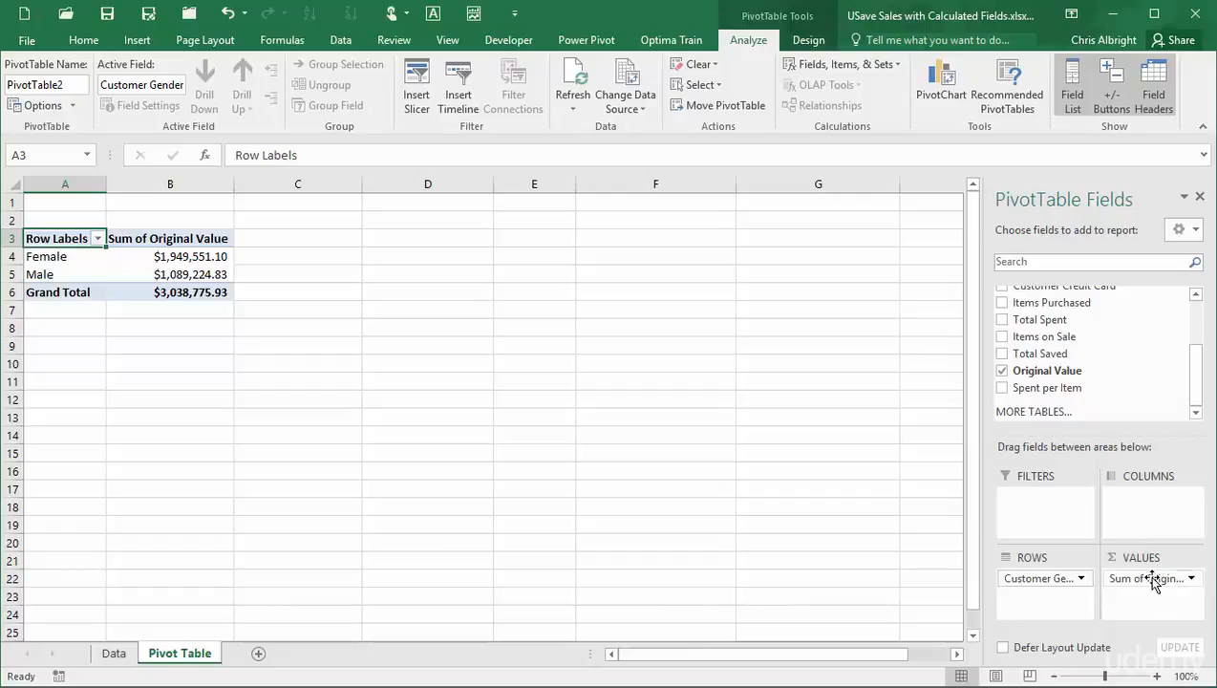
# - Swap Original Value for Spent per Item in Values and compare the result with the Data sheet ratios
pyautogui.click(1002, 371)
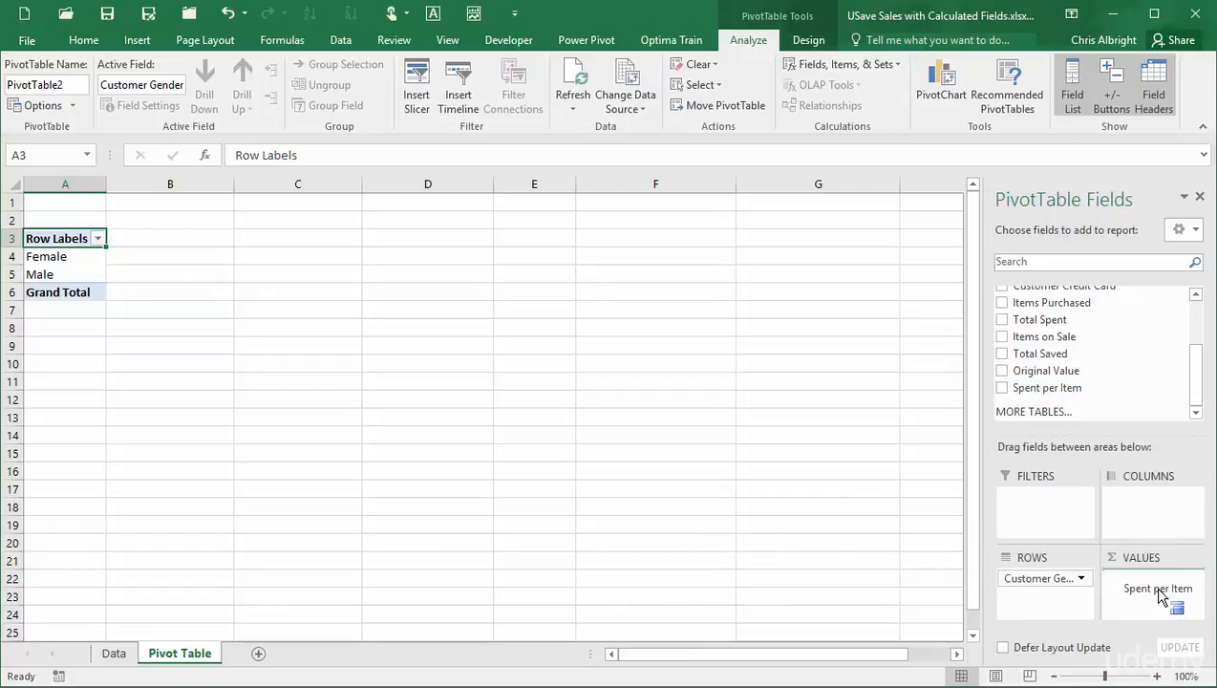
pyautogui.click(1001, 386)
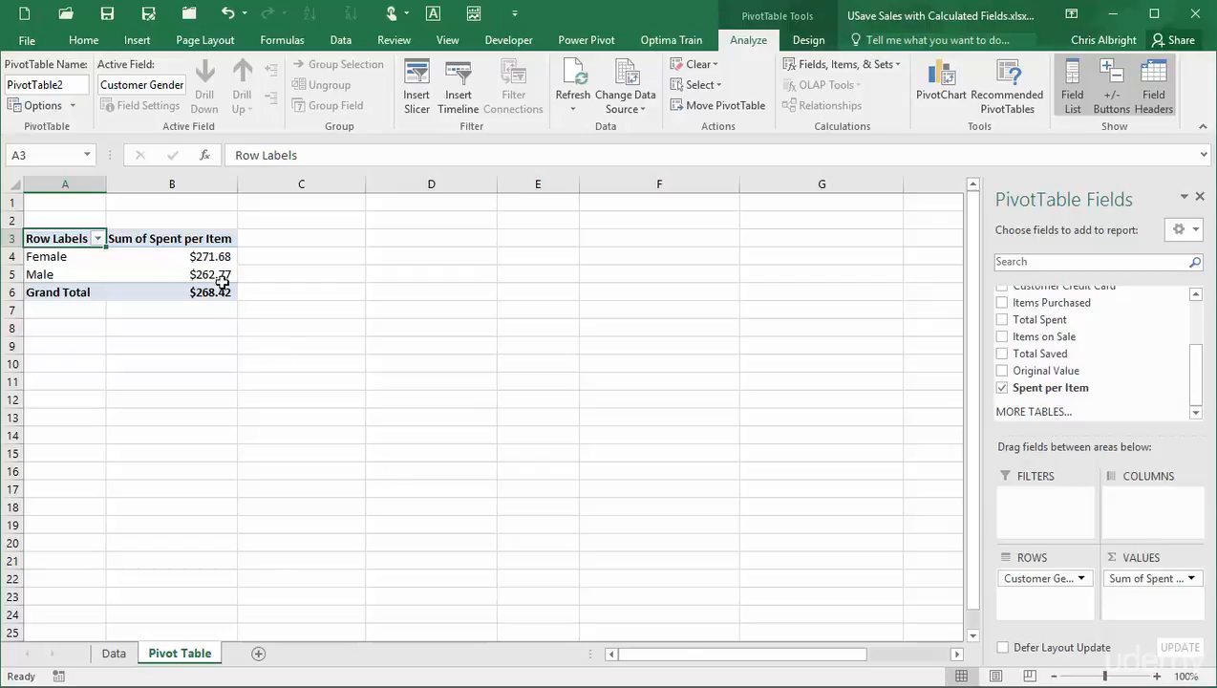
pyautogui.click(113, 653)
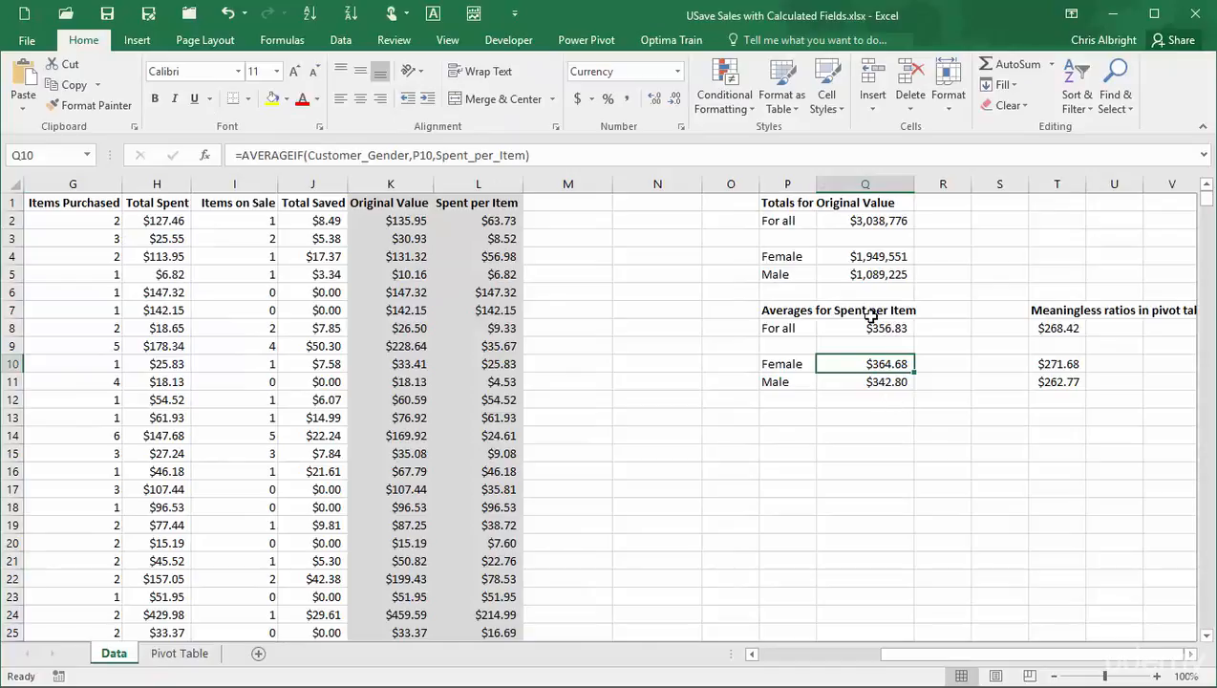
pyautogui.click(179, 653)
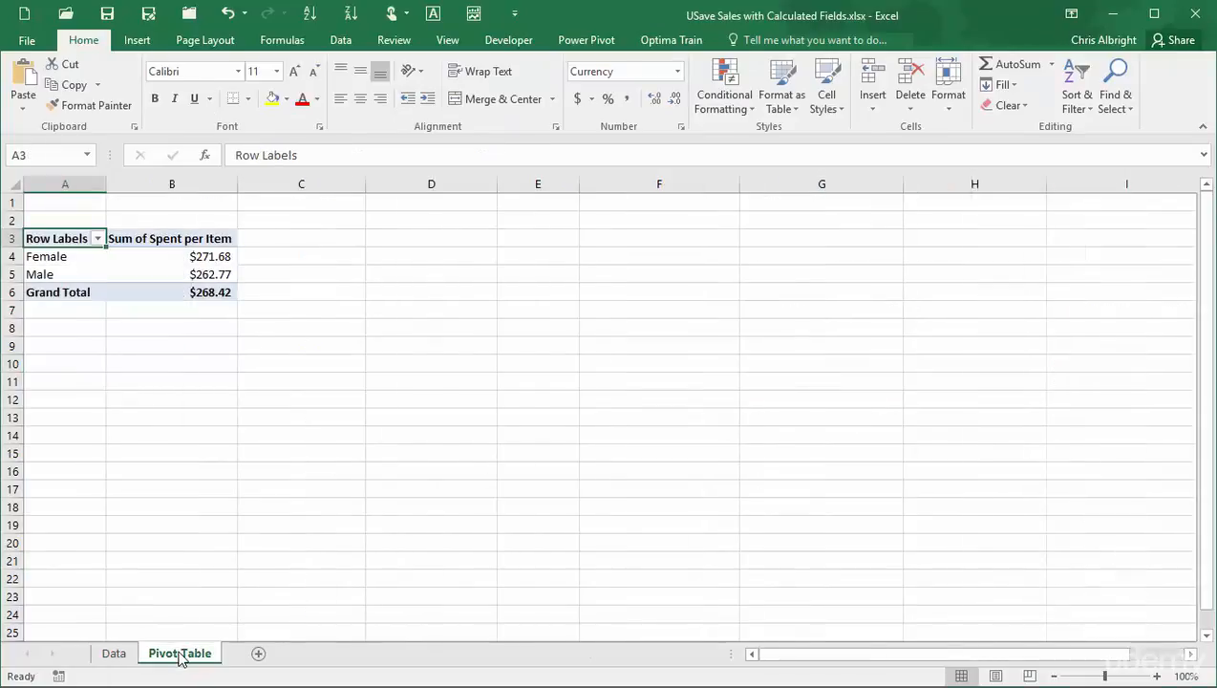
pyautogui.click(65, 256)
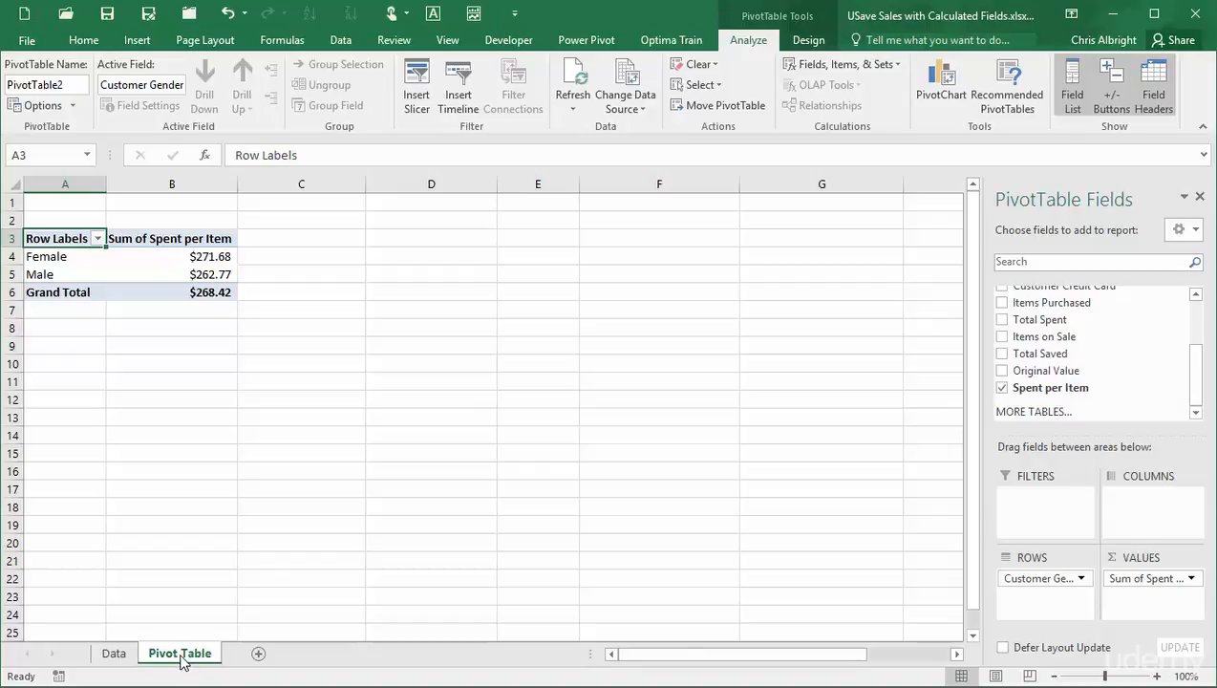
pyautogui.moveTo(187, 570)
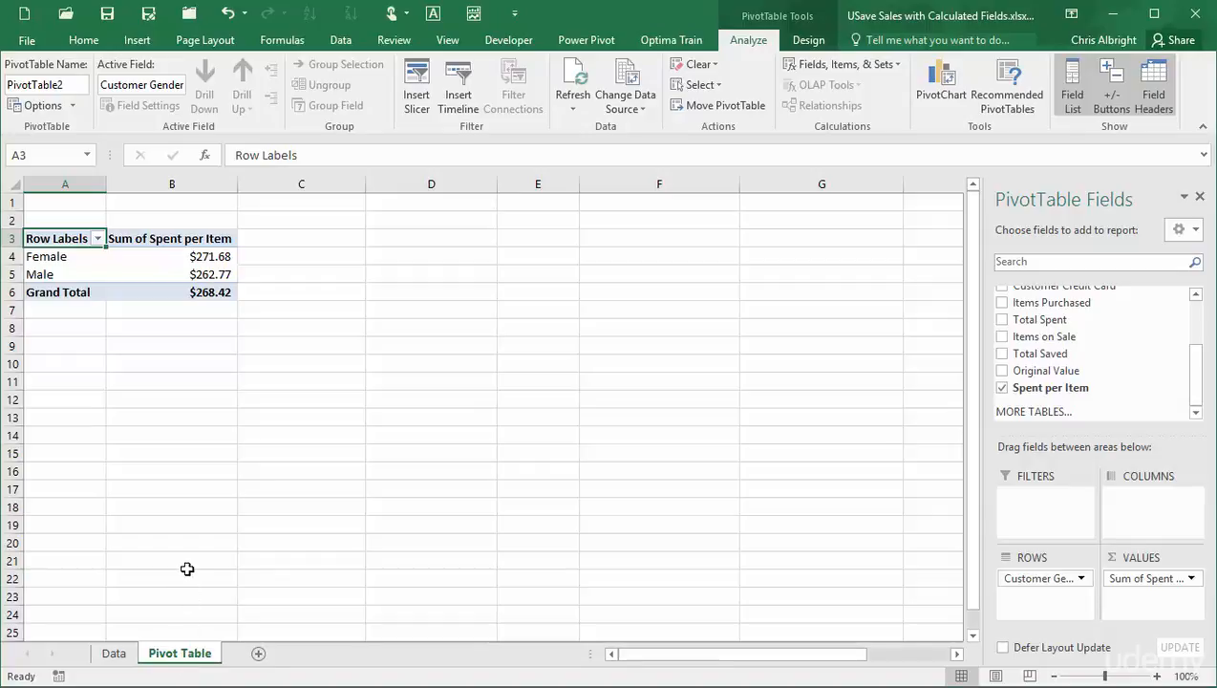
pyautogui.rightClick(205, 275)
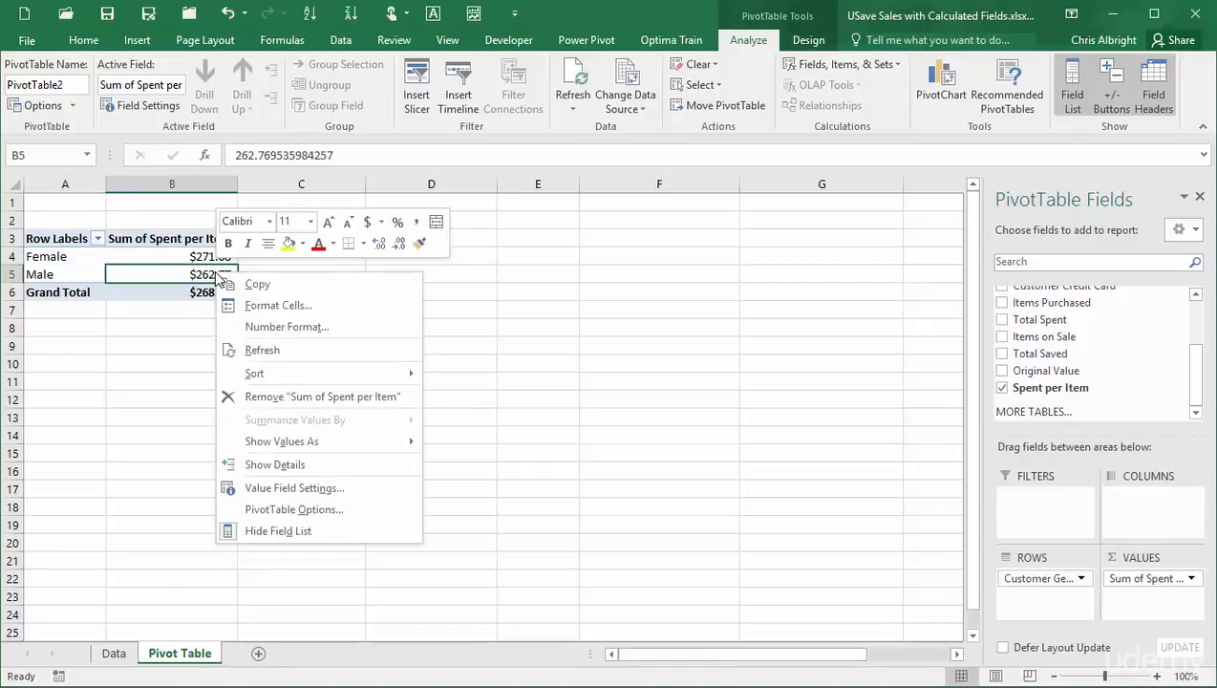
pyautogui.moveTo(298, 424)
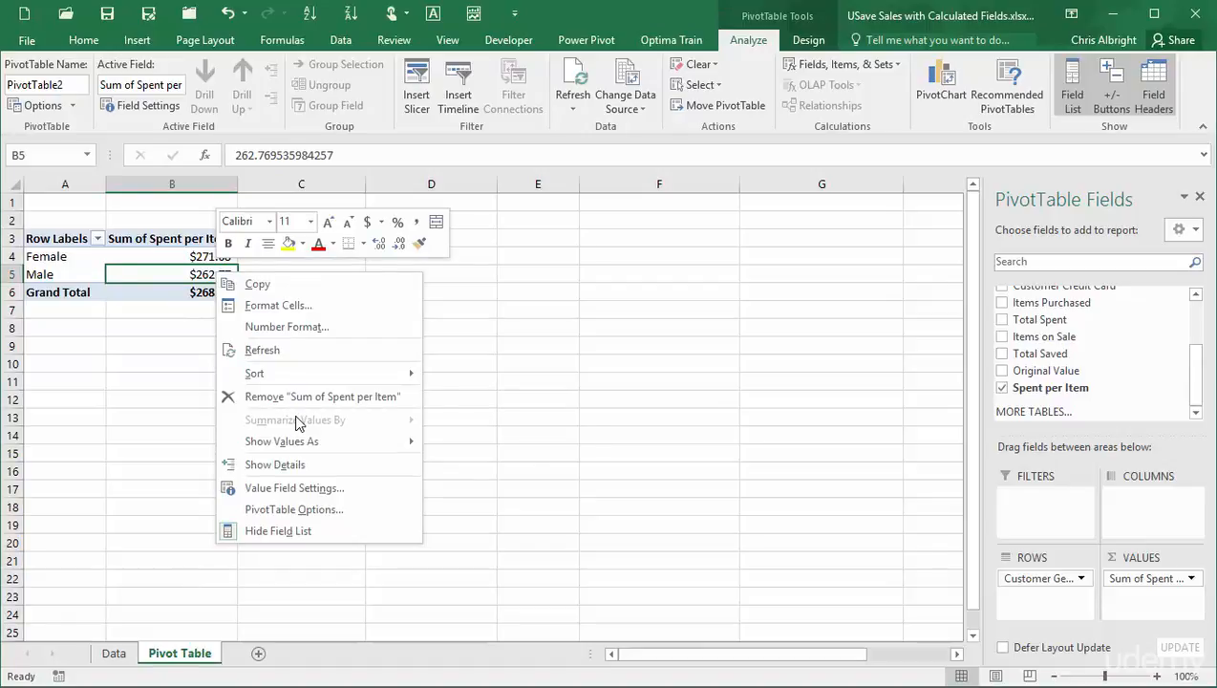
pyautogui.moveTo(505, 474)
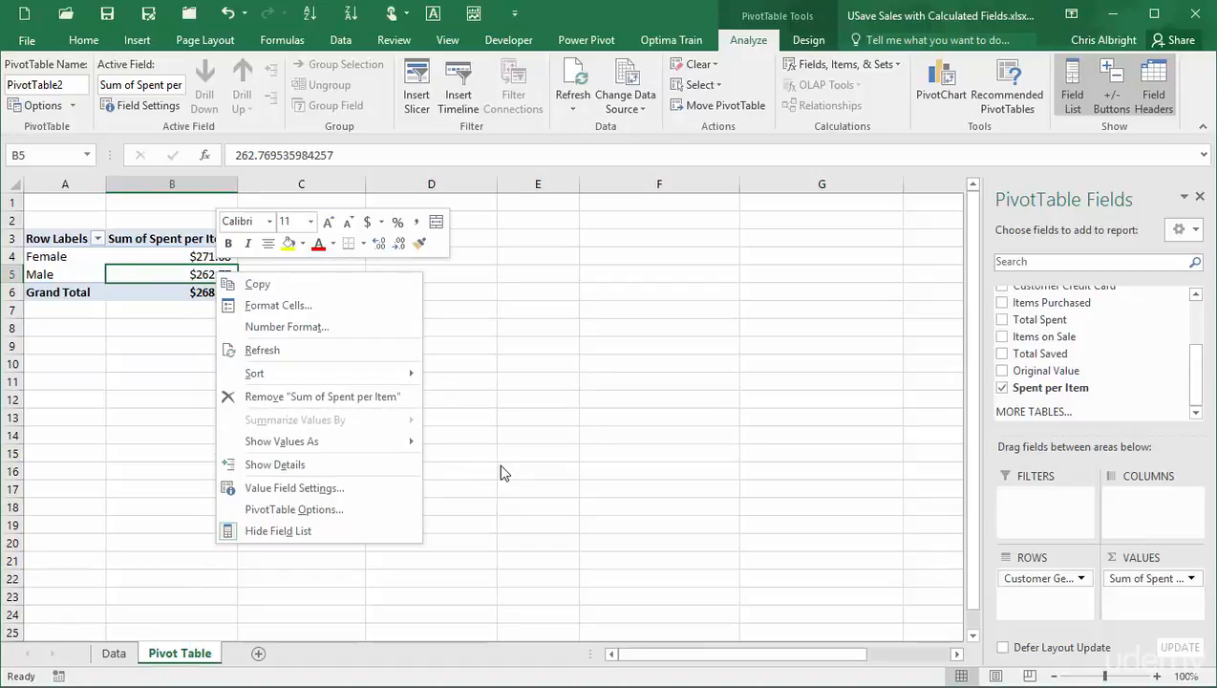
pyautogui.click(506, 409)
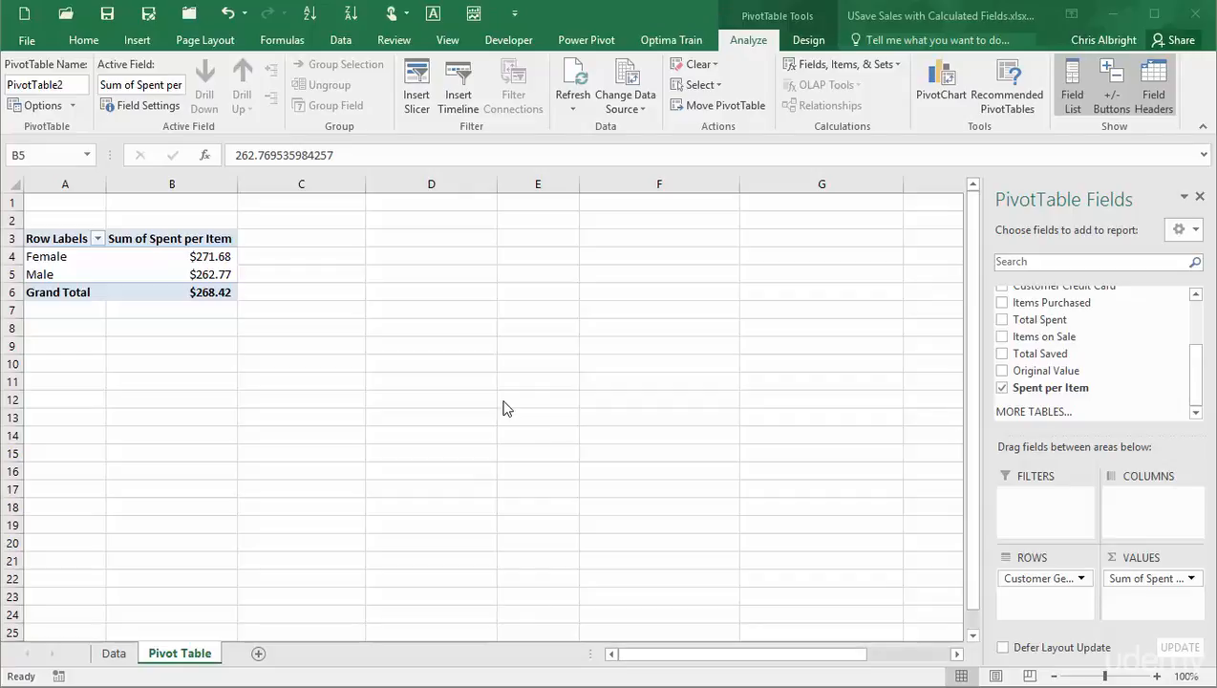
pyautogui.moveTo(497, 474)
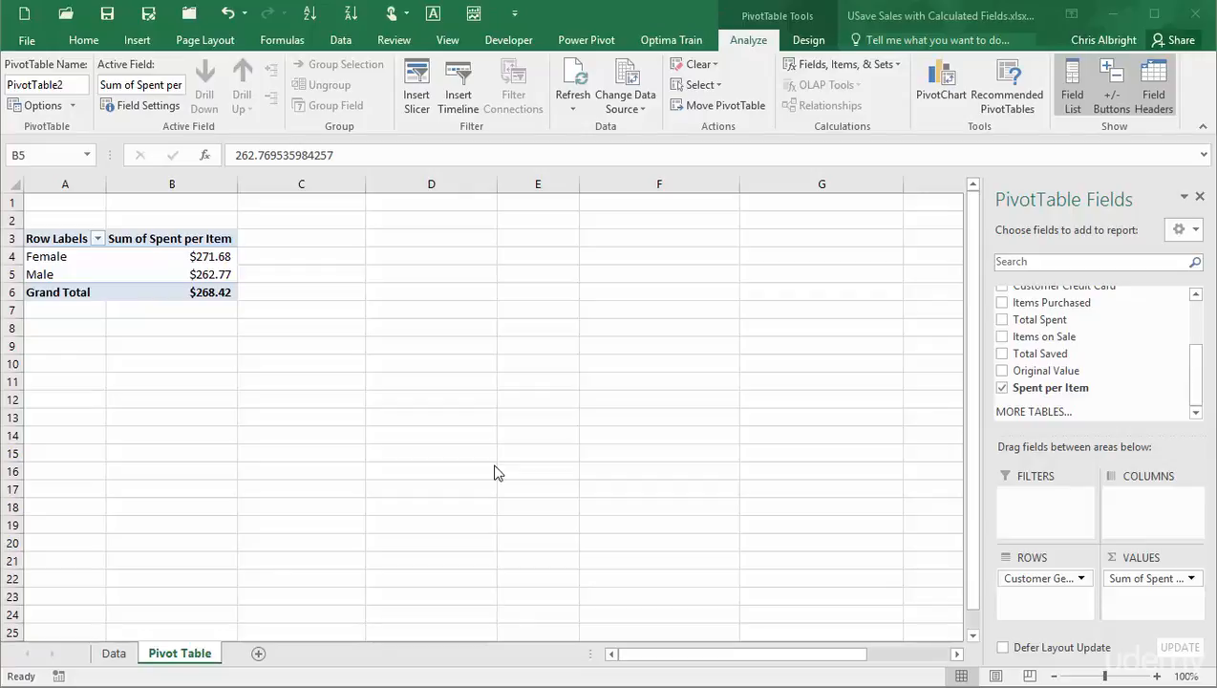
pyautogui.moveTo(163, 292)
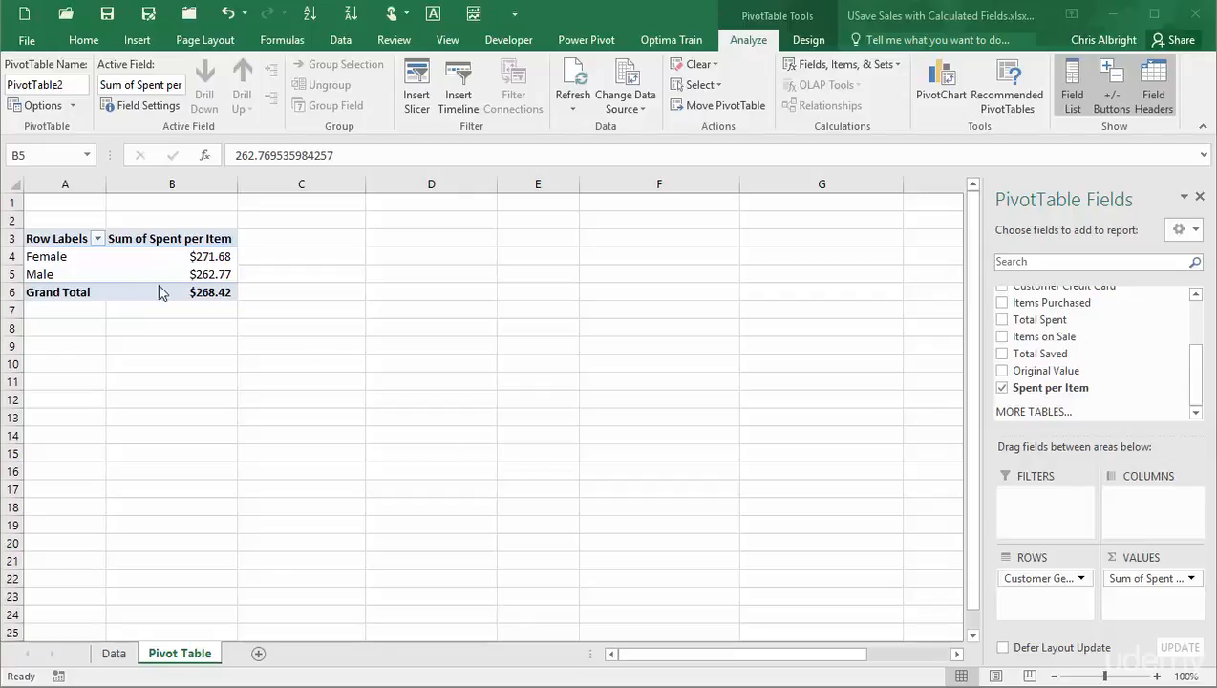
pyautogui.click(172, 275)
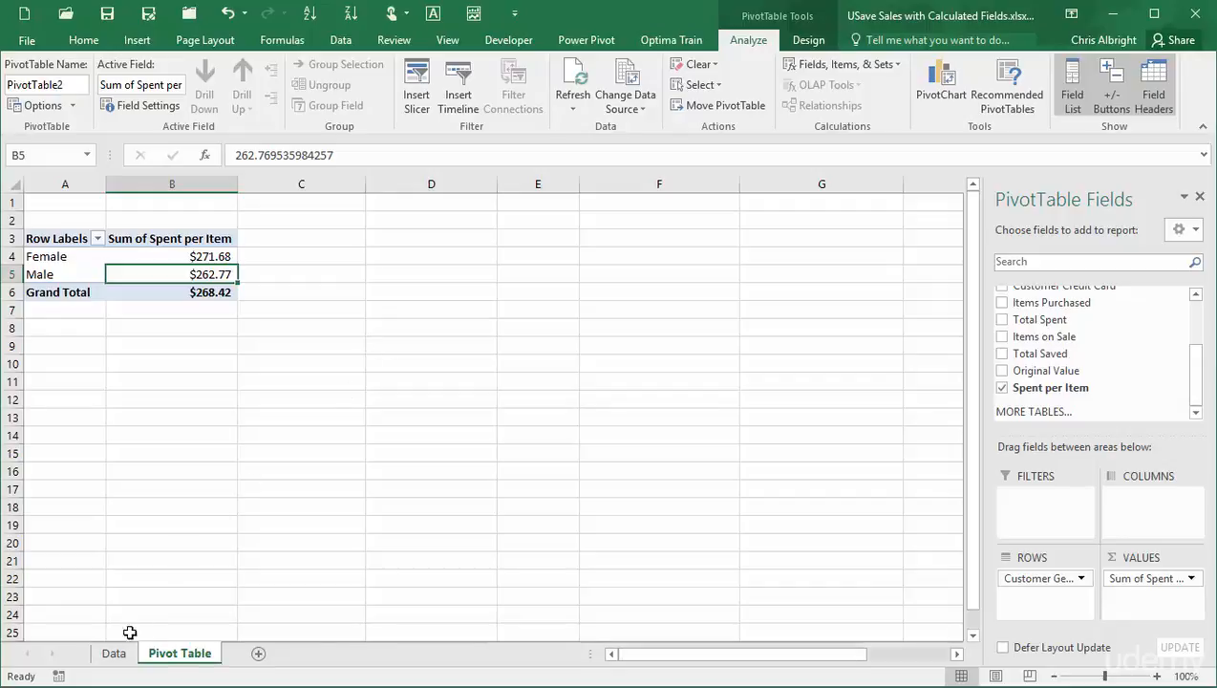
# - View the SUM and SUMIF ratio formulas in T8 and T10 on the Data sheet, confirming them unchanged
pyautogui.click(113, 654)
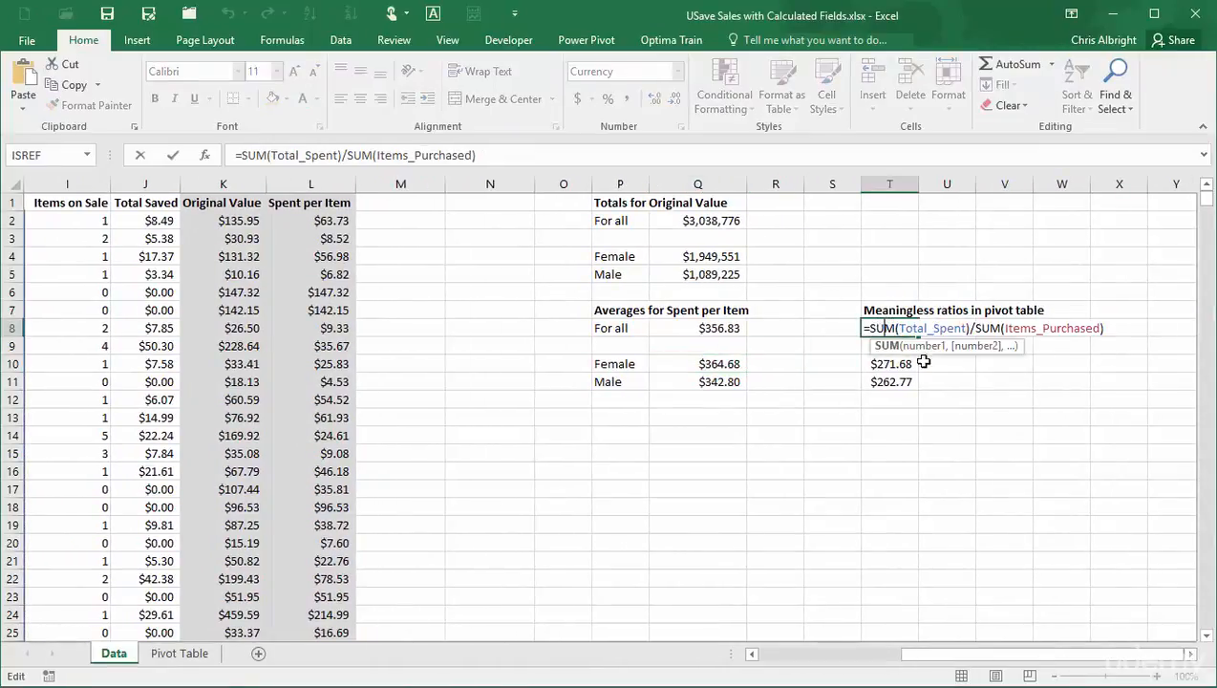
pyautogui.moveTo(982, 470)
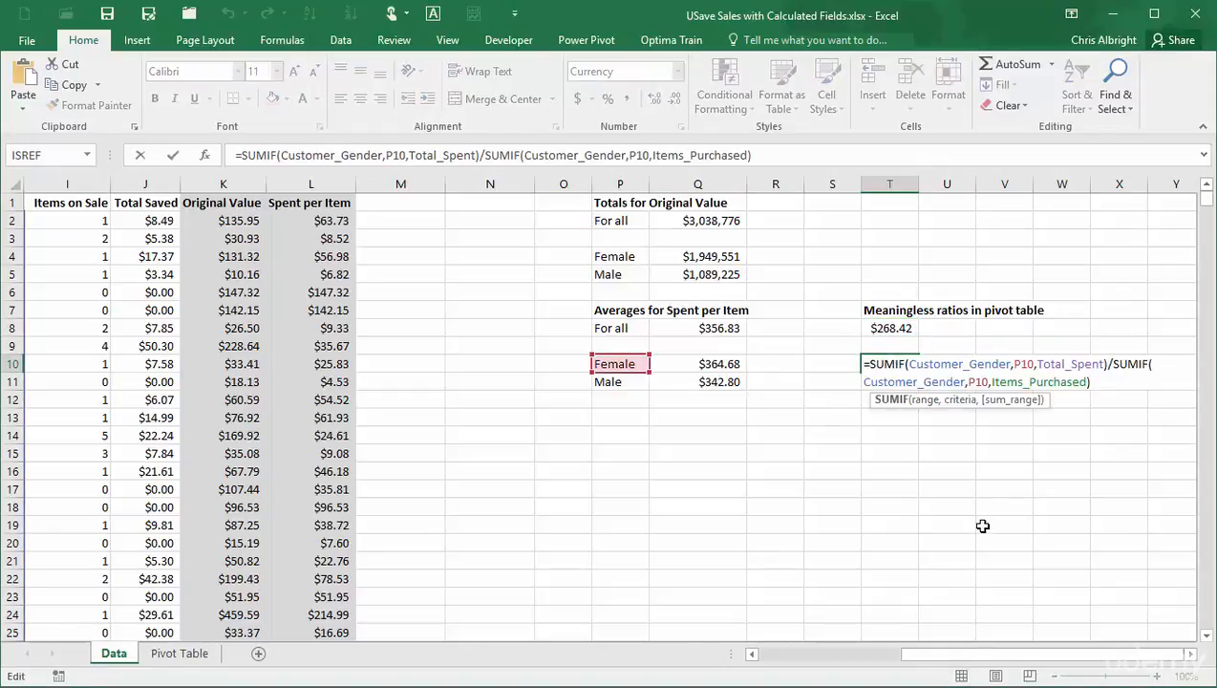
pyautogui.press('Return')
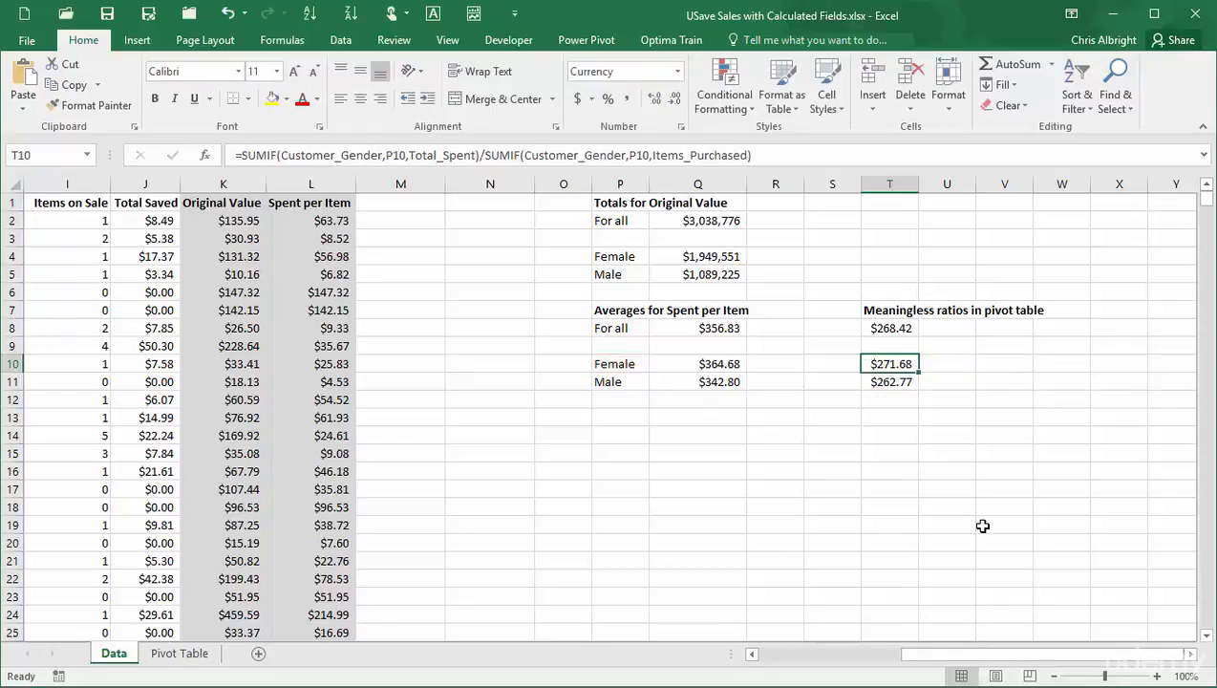